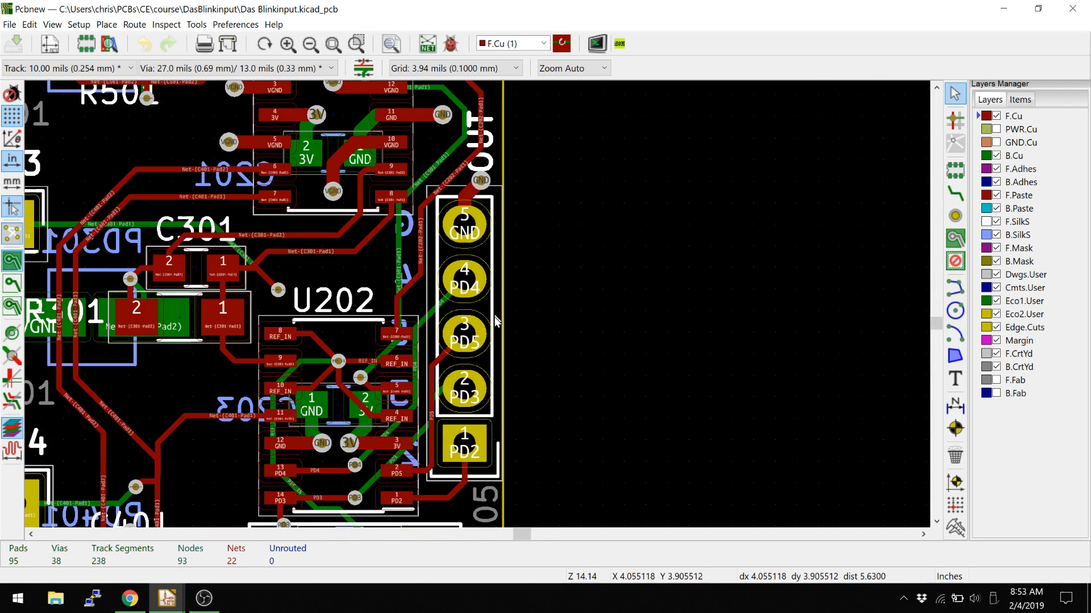
mouse_move(436, 278)
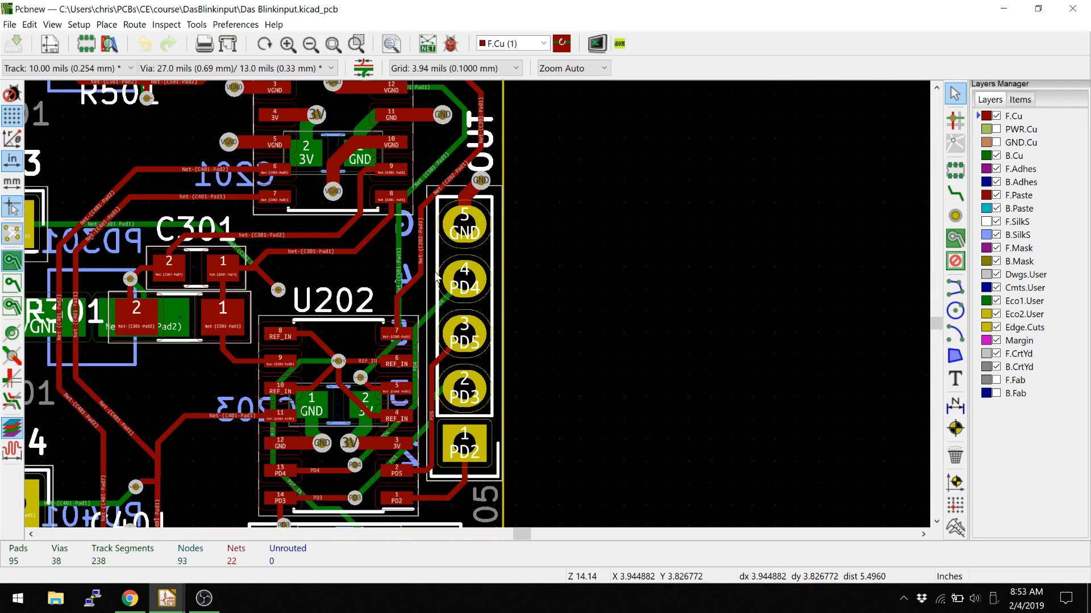
mouse_move(464, 436)
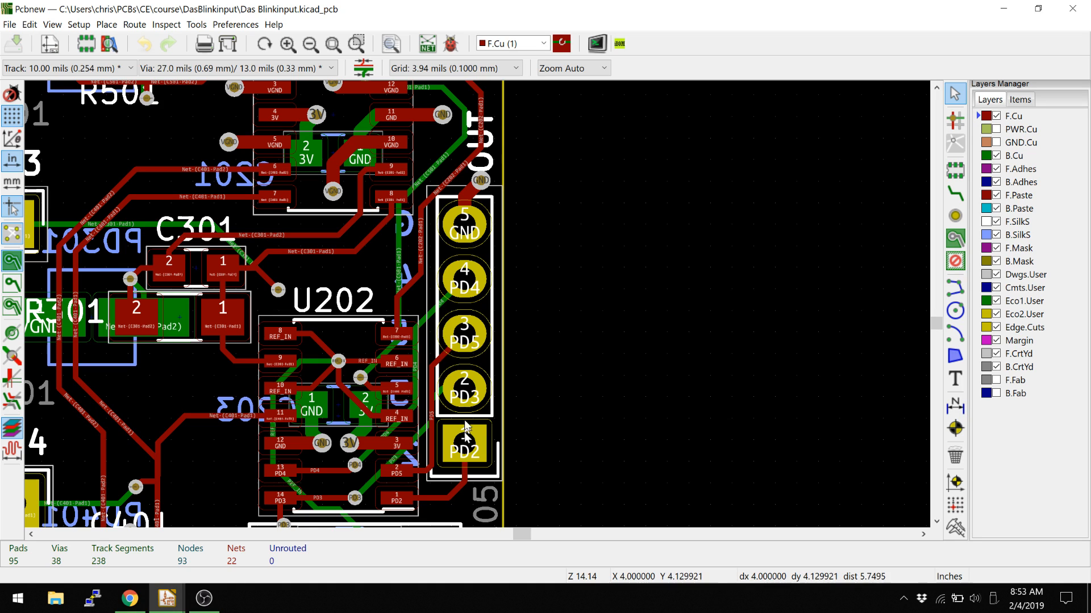
mouse_move(476, 310)
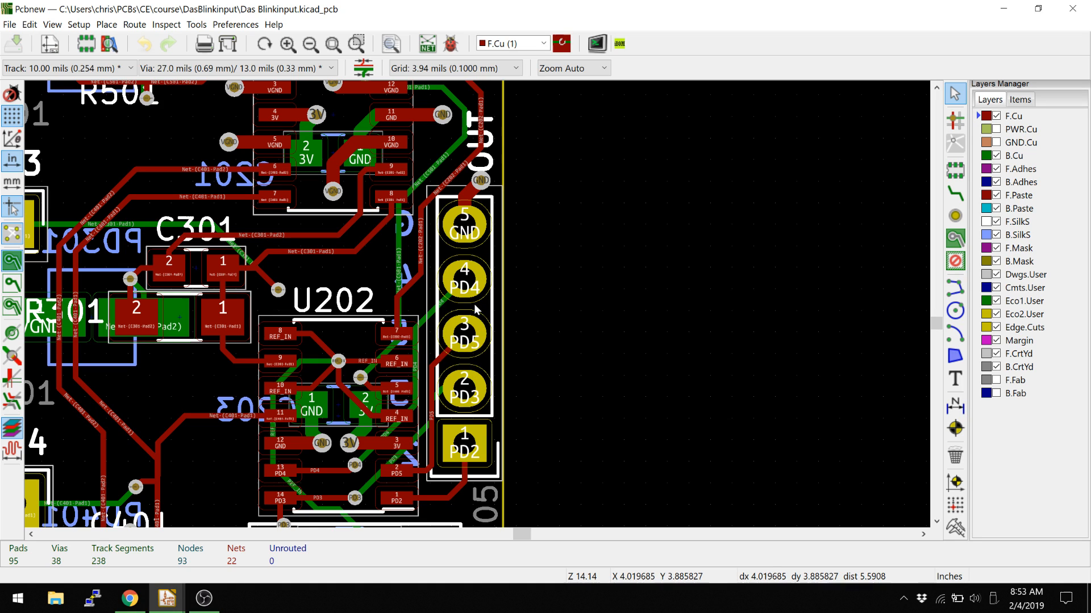
mouse_move(454, 366)
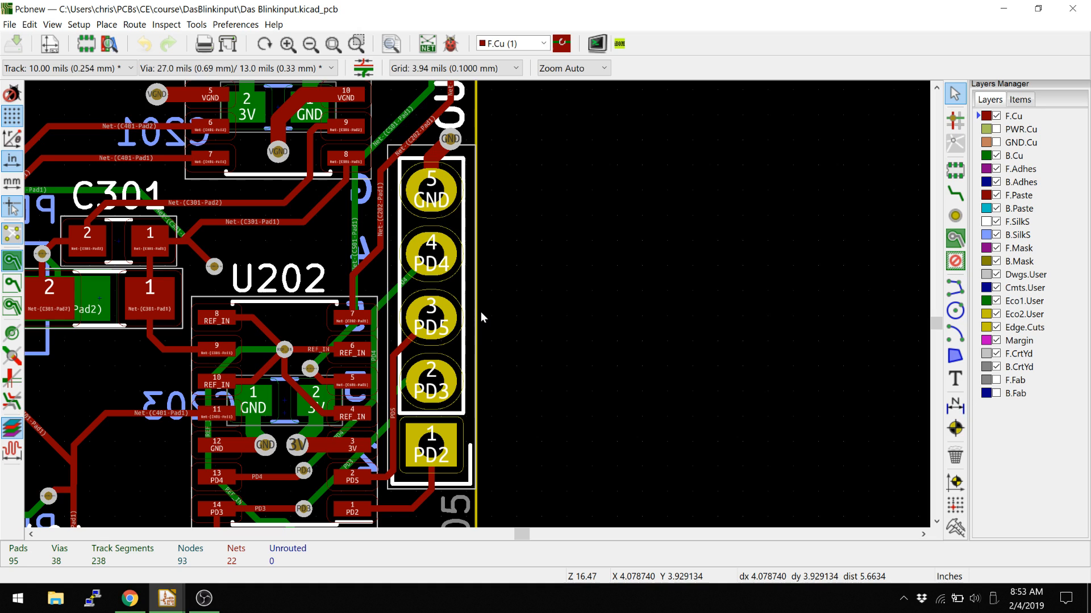
mouse_move(460, 334)
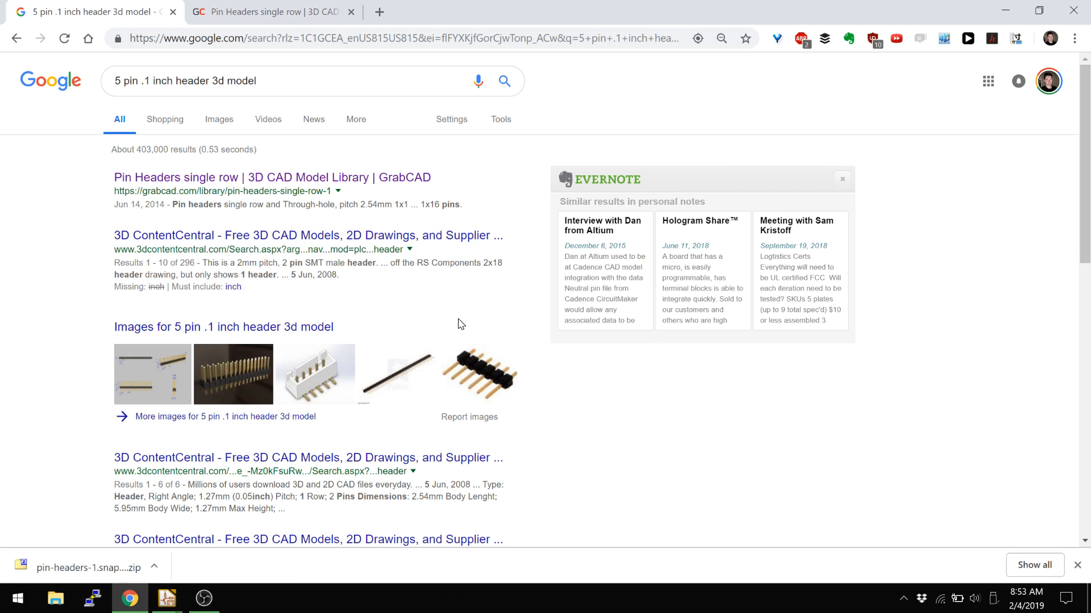
mouse_move(171, 82)
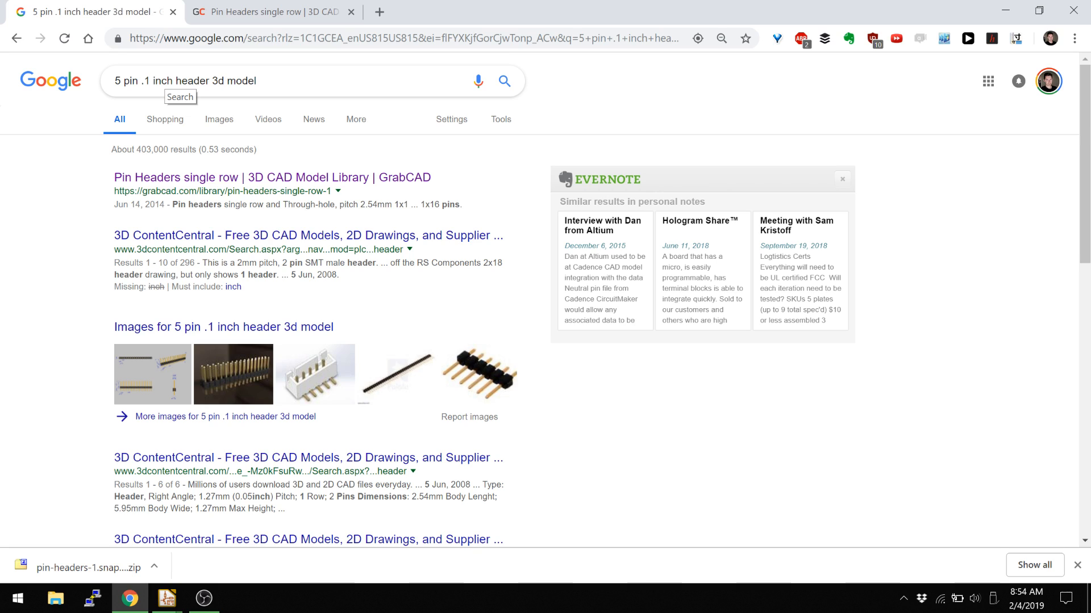
mouse_move(74, 217)
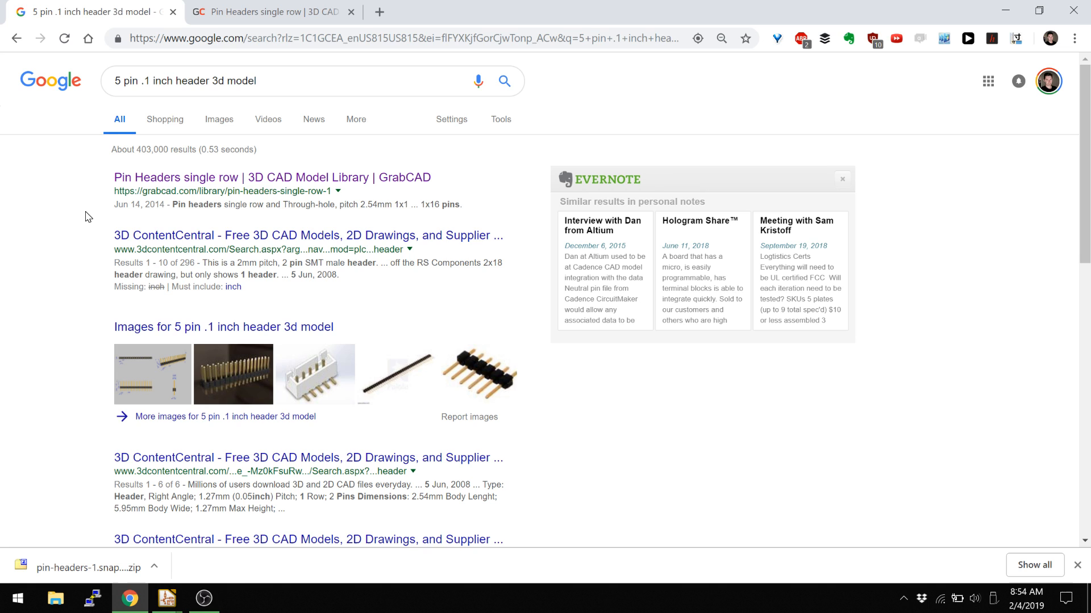
Step: Switch to the GrabCAD Pin Headers single row page
scroll(down, 3)
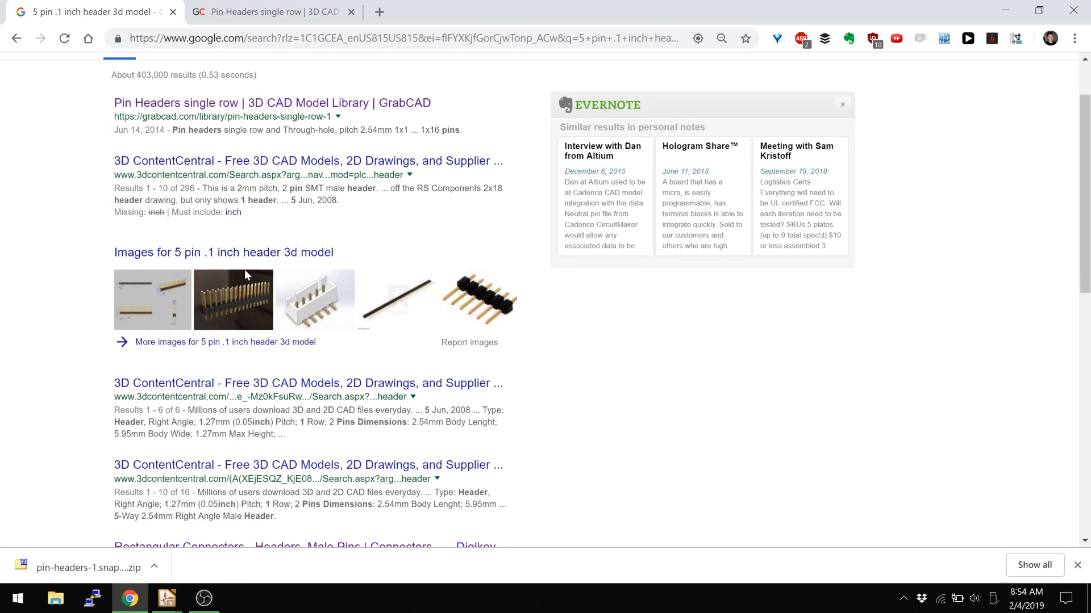
scroll(down, 3)
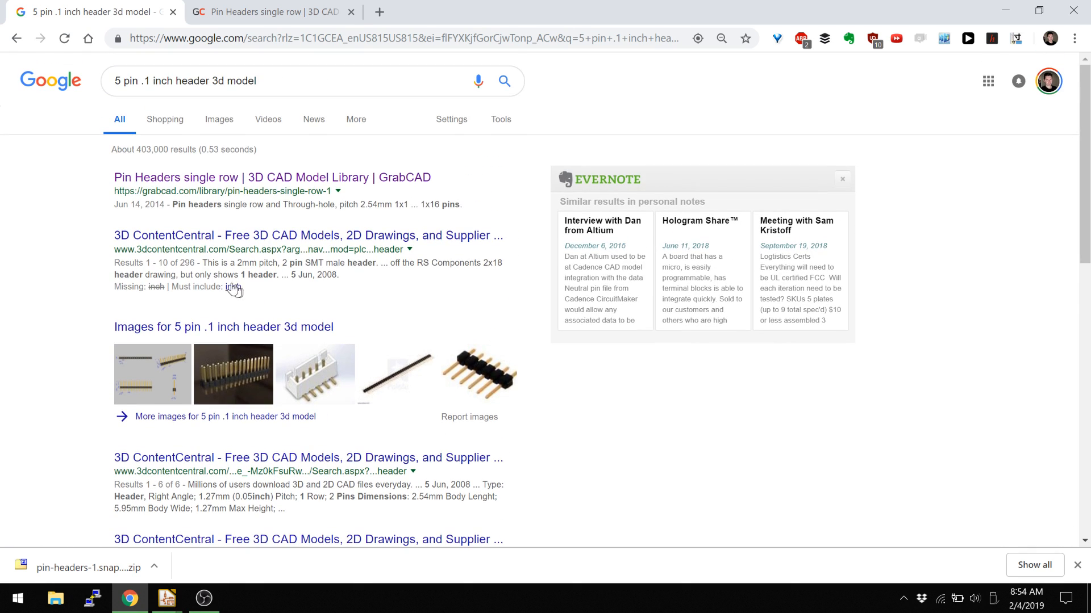
click(271, 12)
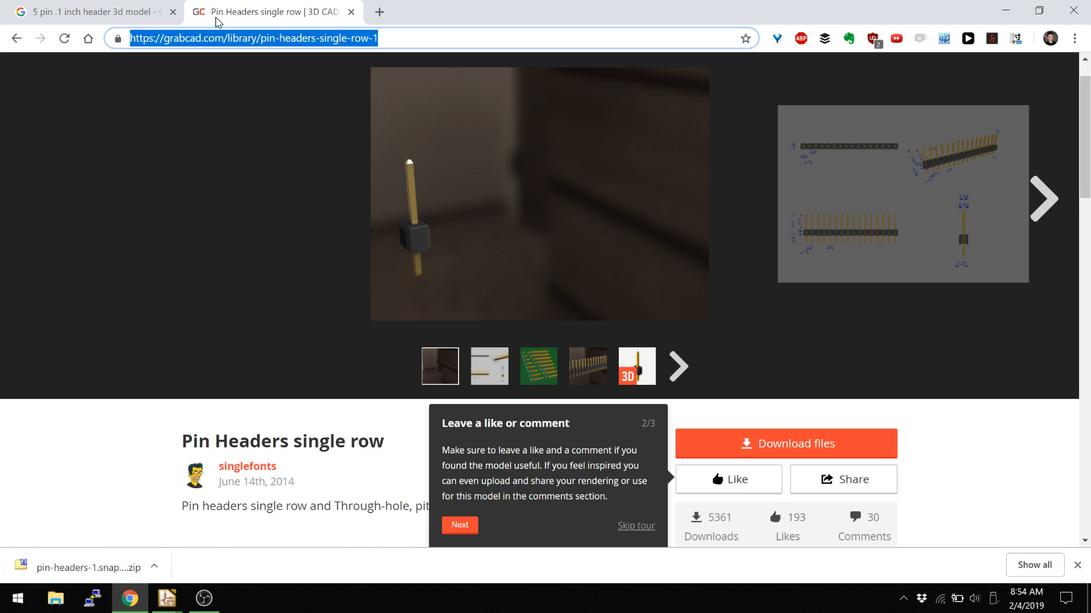
click(439, 367)
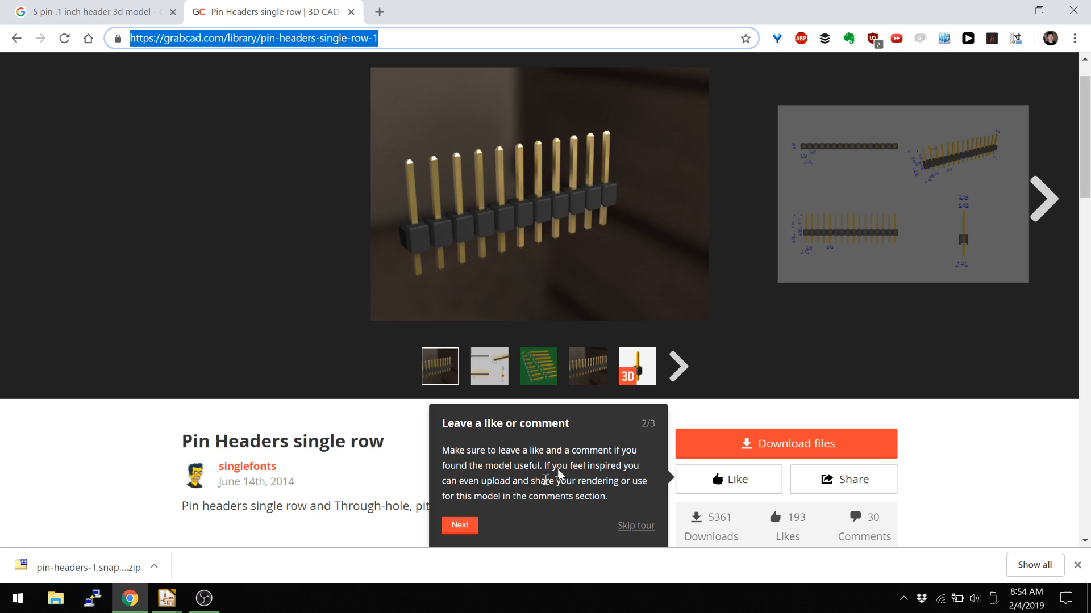
Step: Scroll to the Files list and open the downloaded pin headers zip archive
scroll(down, 3)
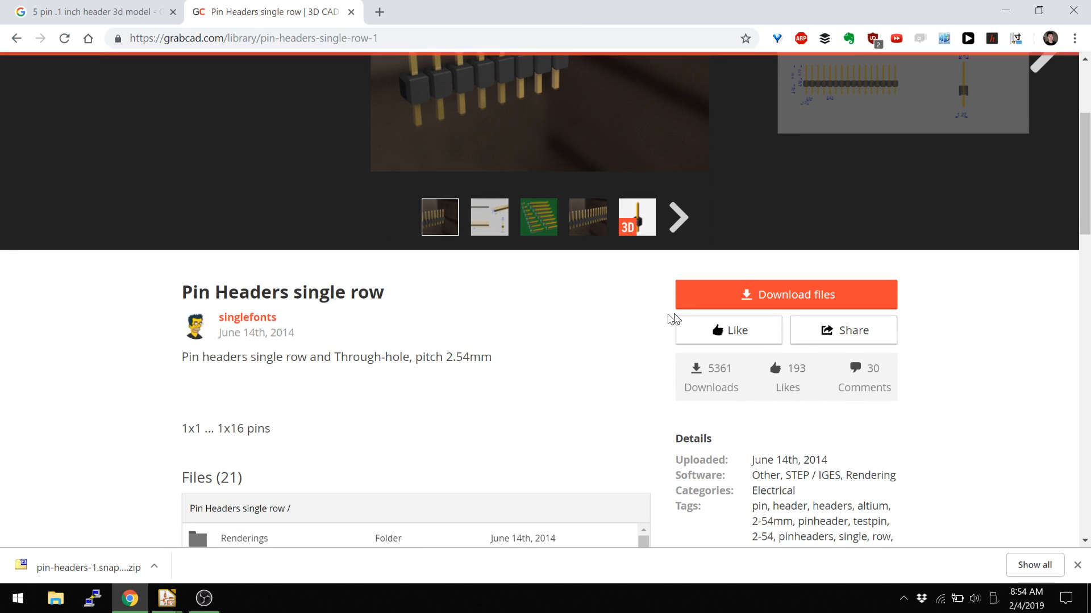
scroll(down, 3)
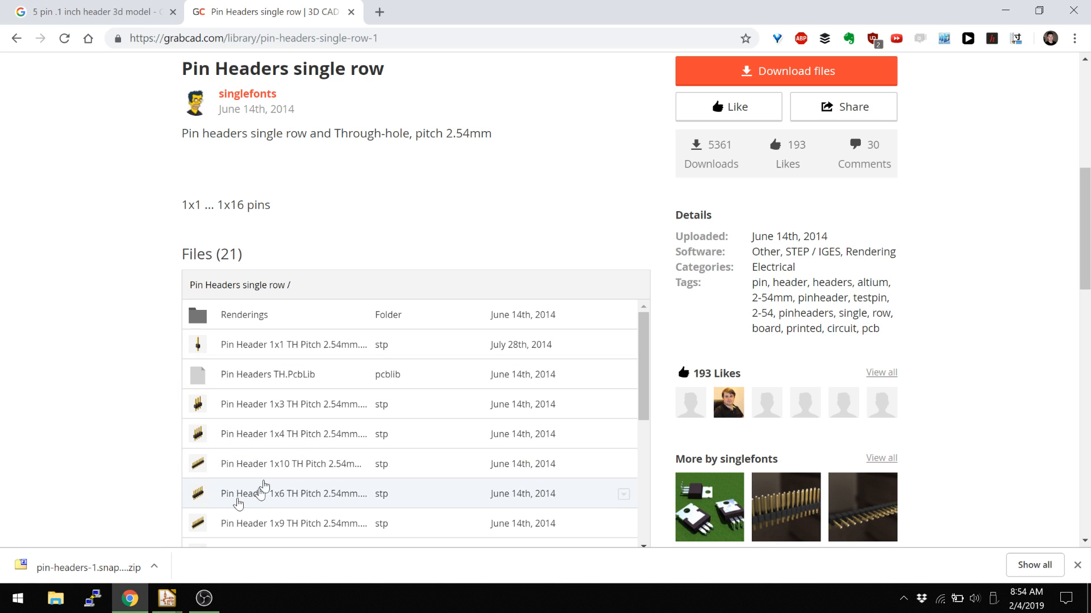
scroll(down, 3)
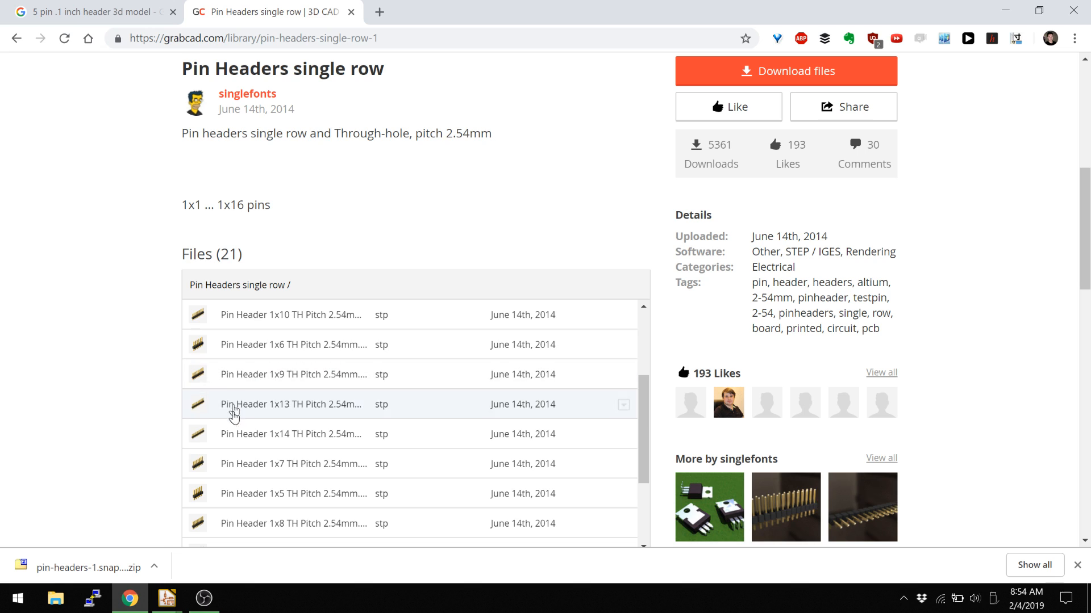
mouse_move(266, 470)
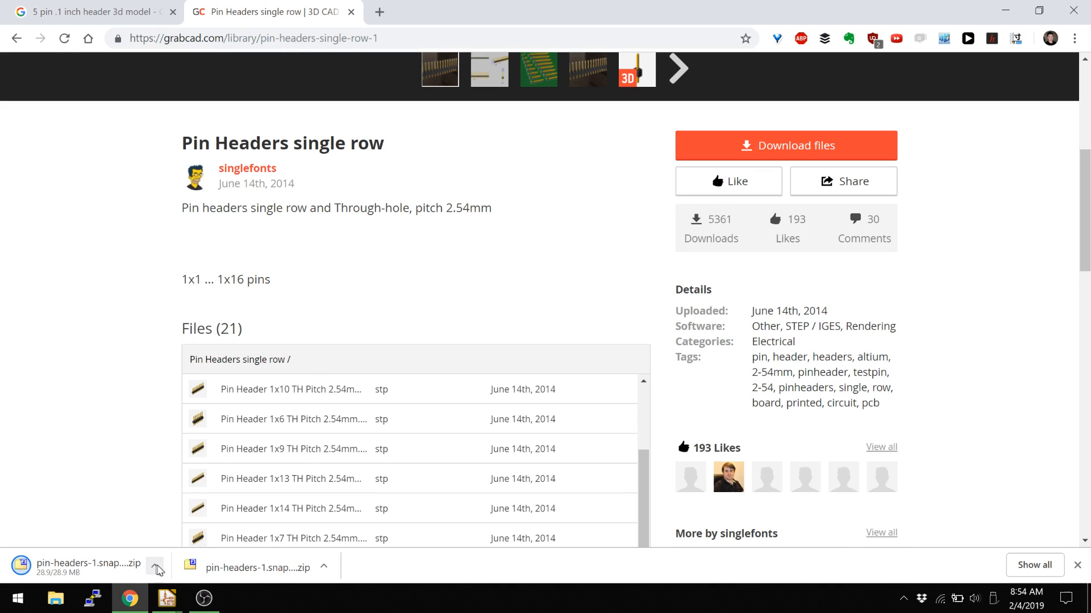
click(155, 566)
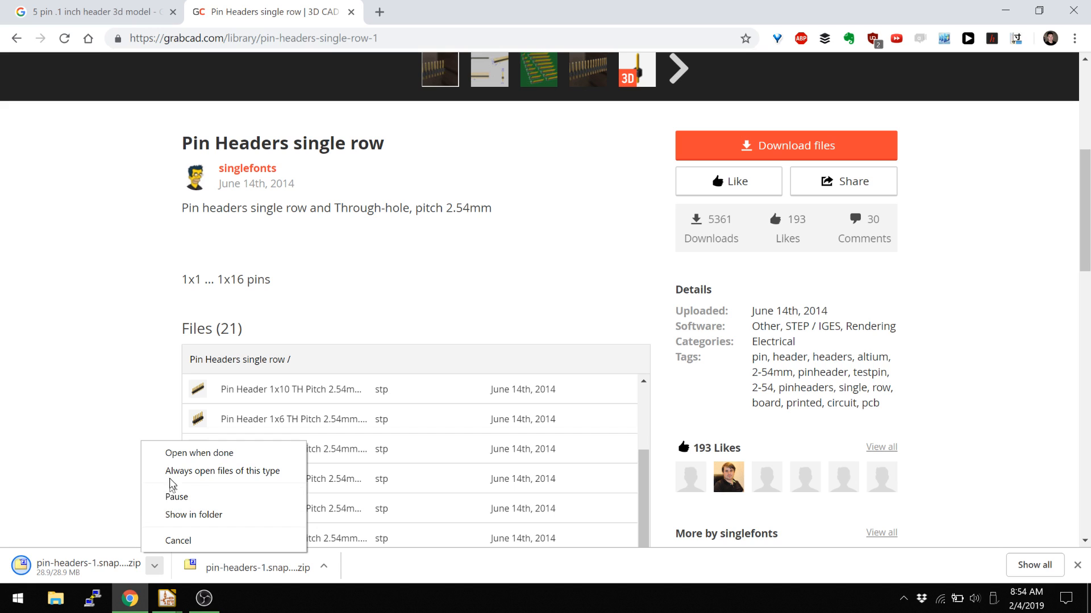
click(199, 453)
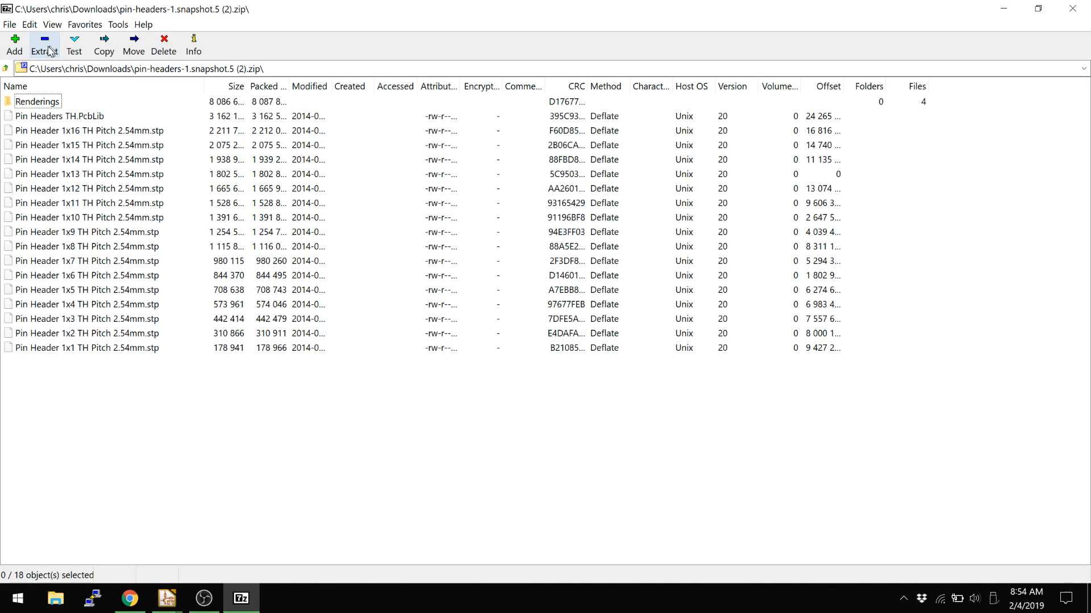
Step: Extract the pin header archive's contents to the Desktop with 7-Zip
click(104, 46)
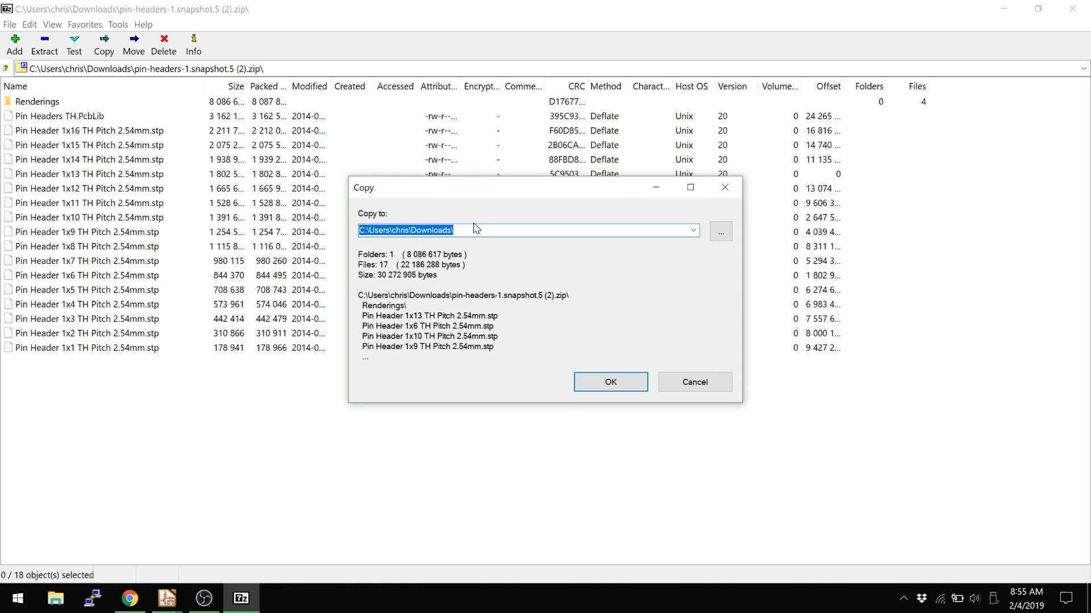
click(721, 231)
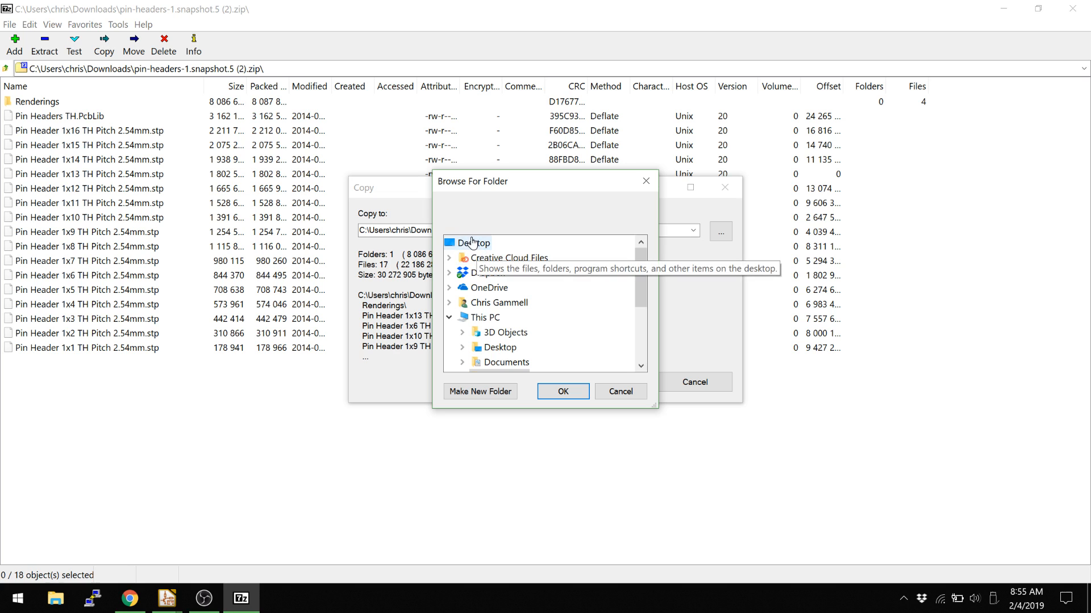
click(563, 391)
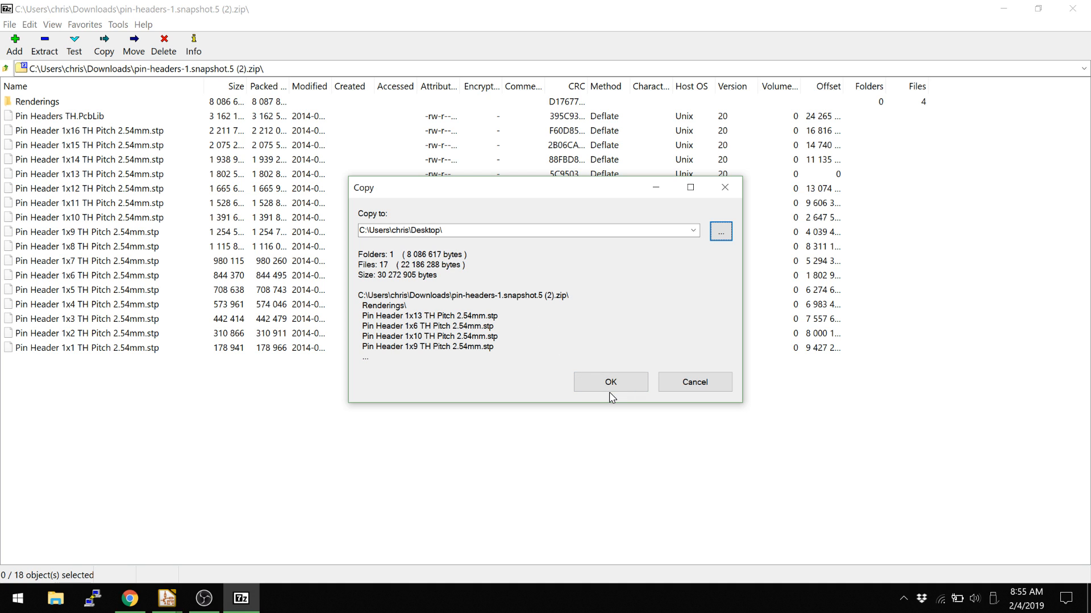
click(610, 382)
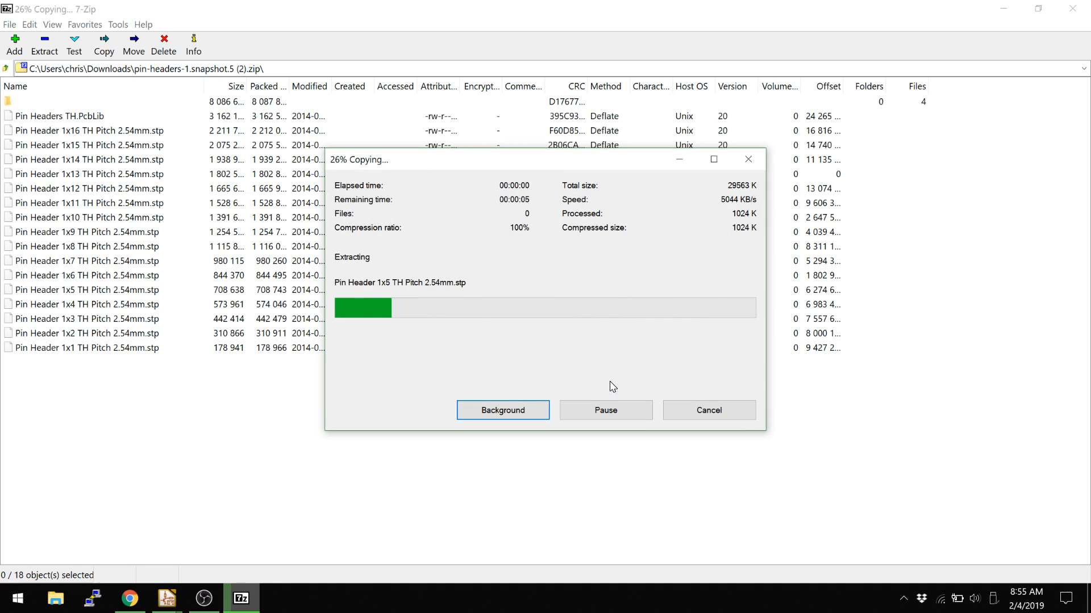
Step: Return to Pcbnew and show the board in the 3D Viewer
click(129, 598)
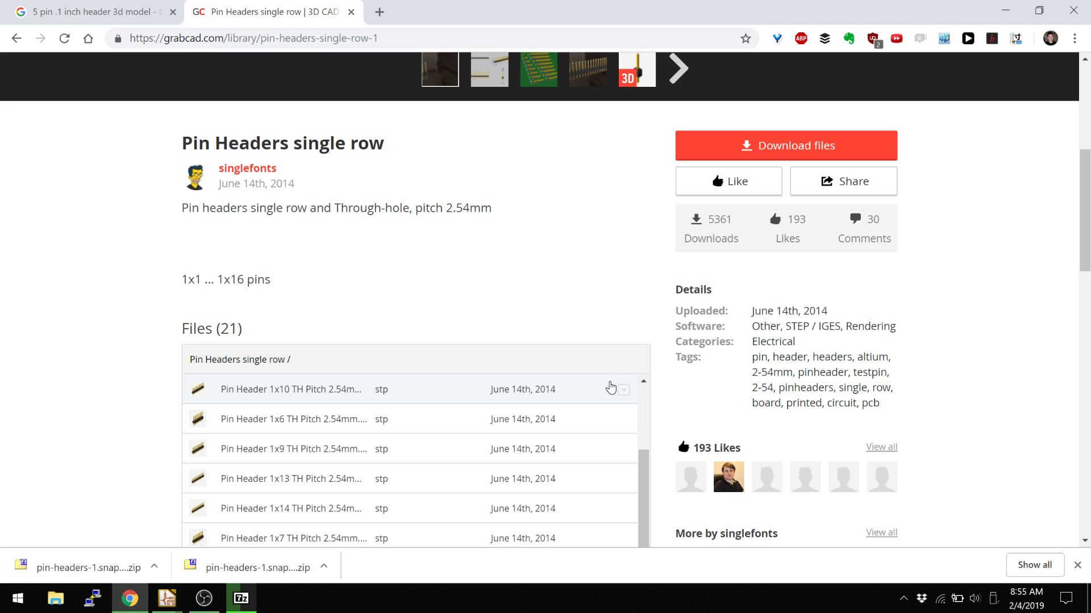
click(240, 598)
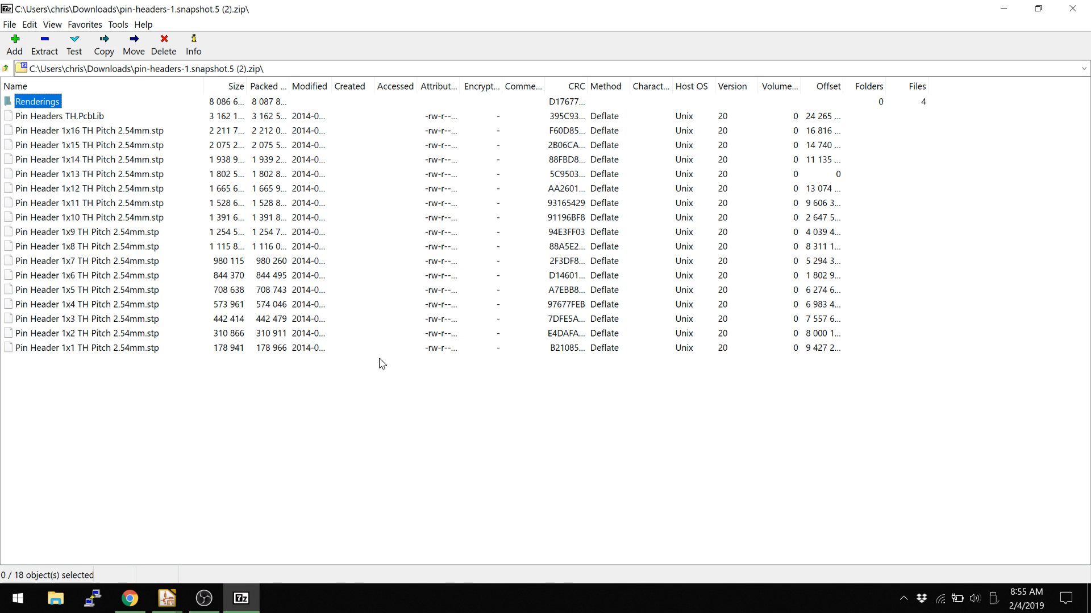
mouse_move(157, 218)
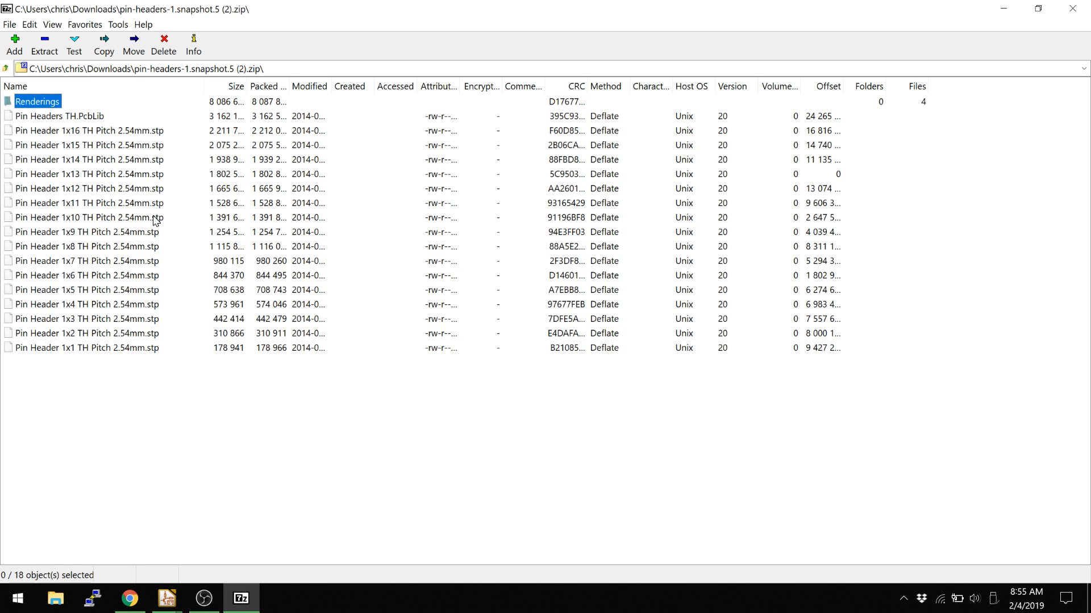
click(128, 598)
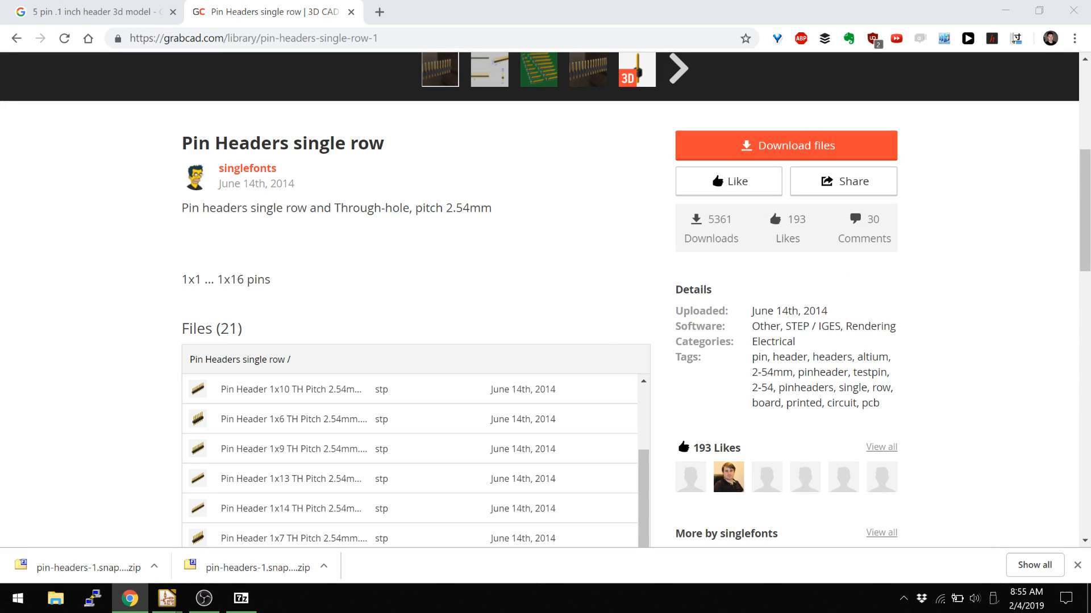
click(165, 598)
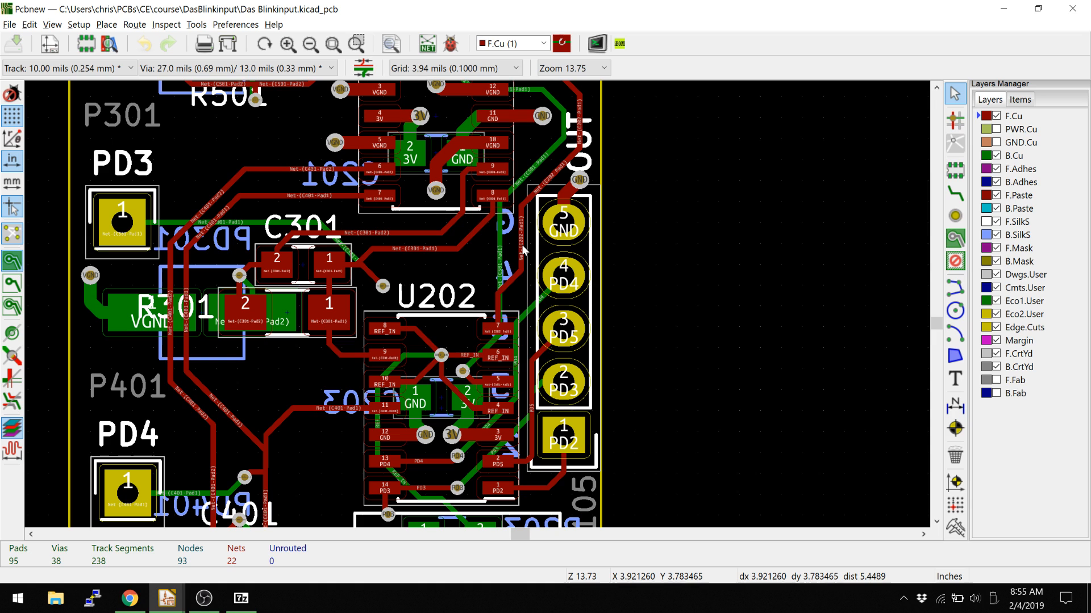
mouse_move(588, 305)
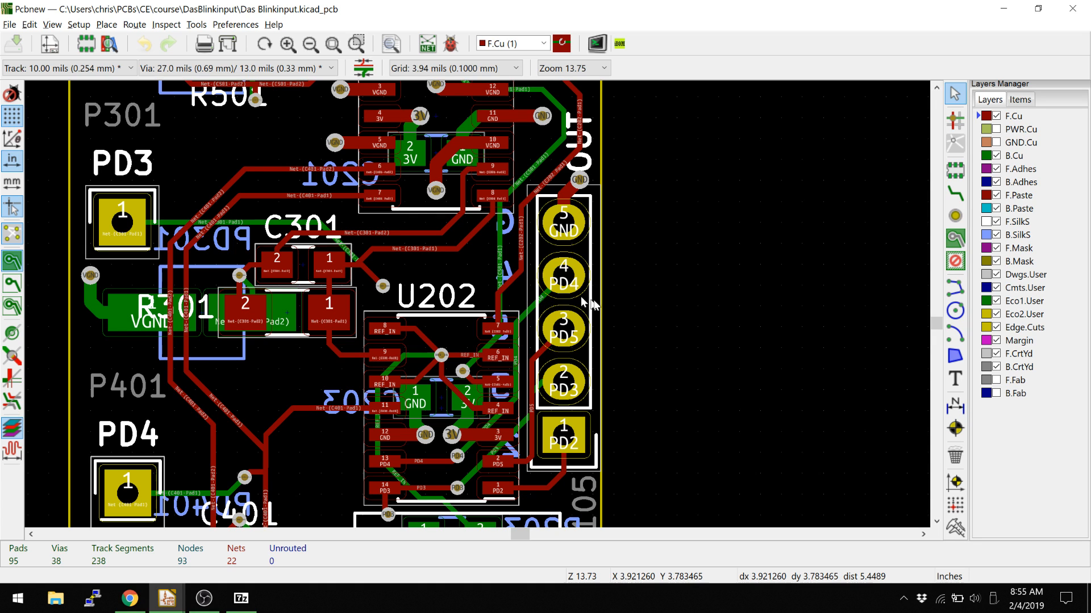
click(596, 43)
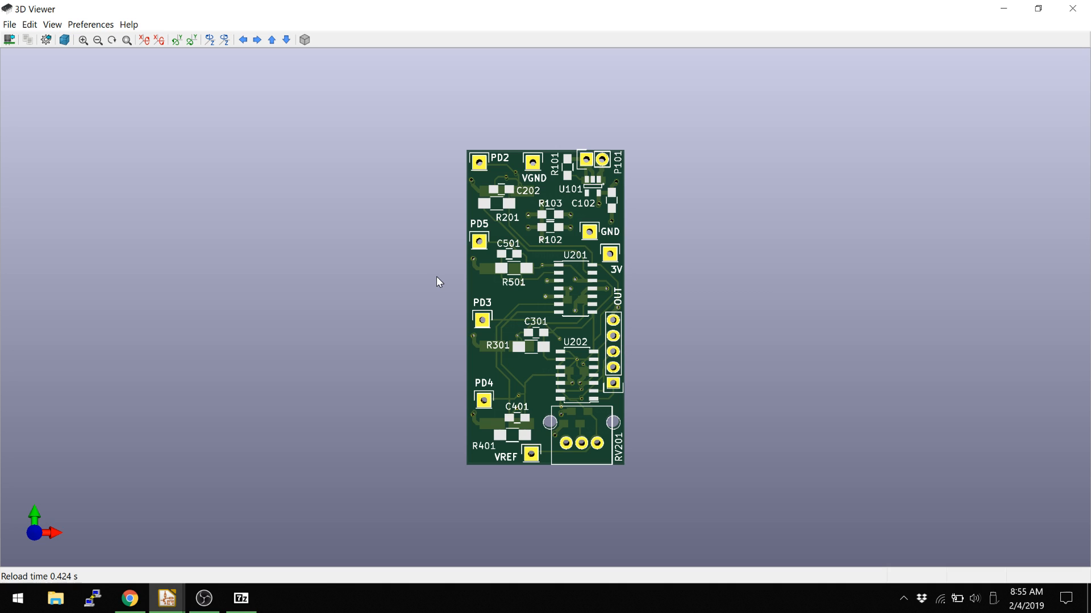
drag(438, 282, 650, 357)
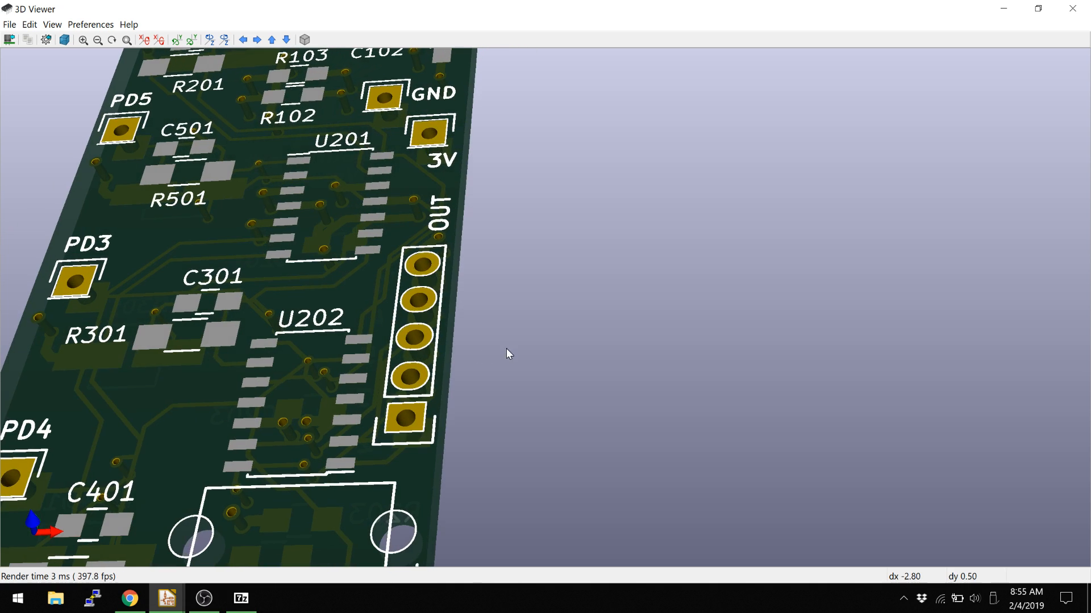
click(162, 598)
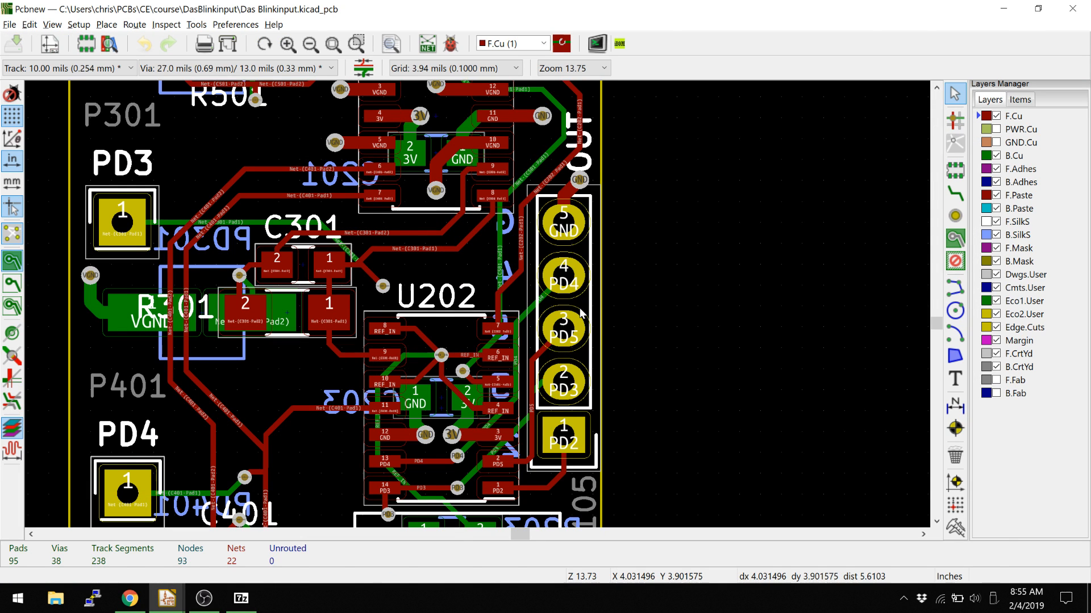
Step: Open the P105 header's footprint properties and add a 3D shape in 3D Settings
click(563, 329)
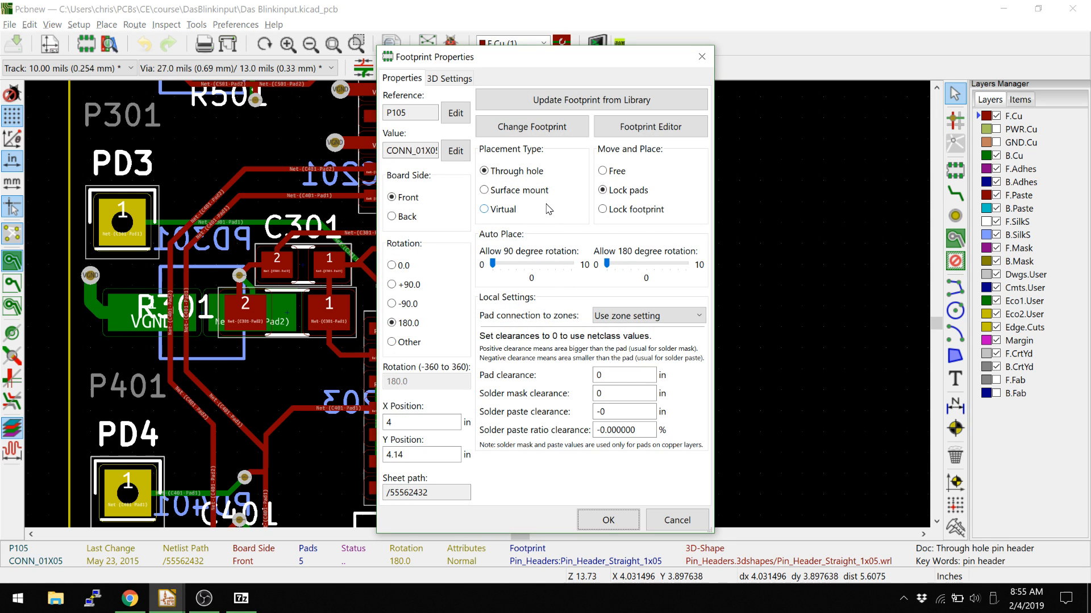
click(449, 79)
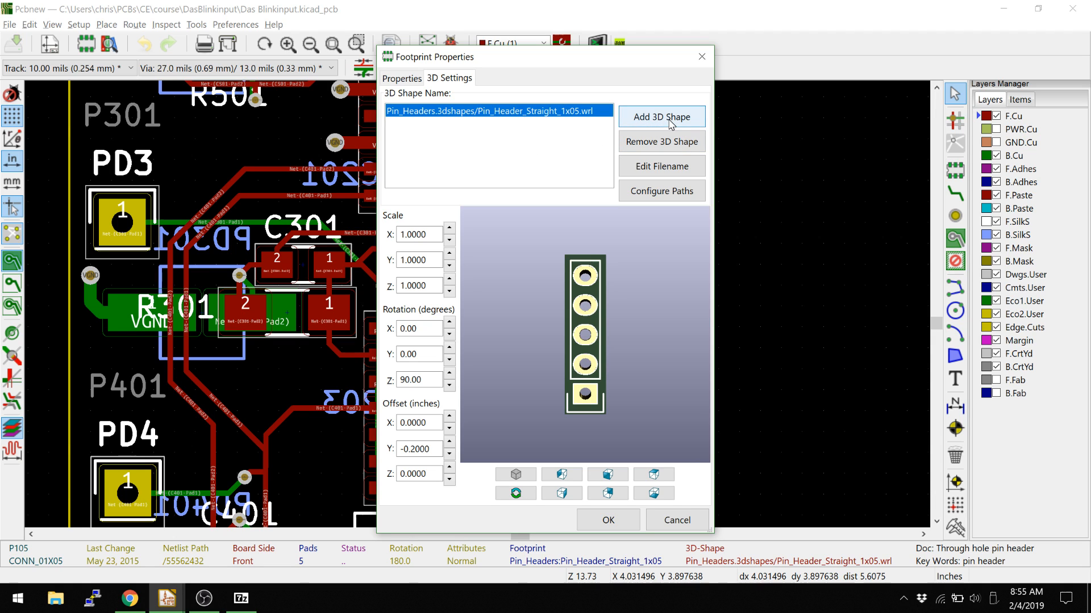
click(661, 117)
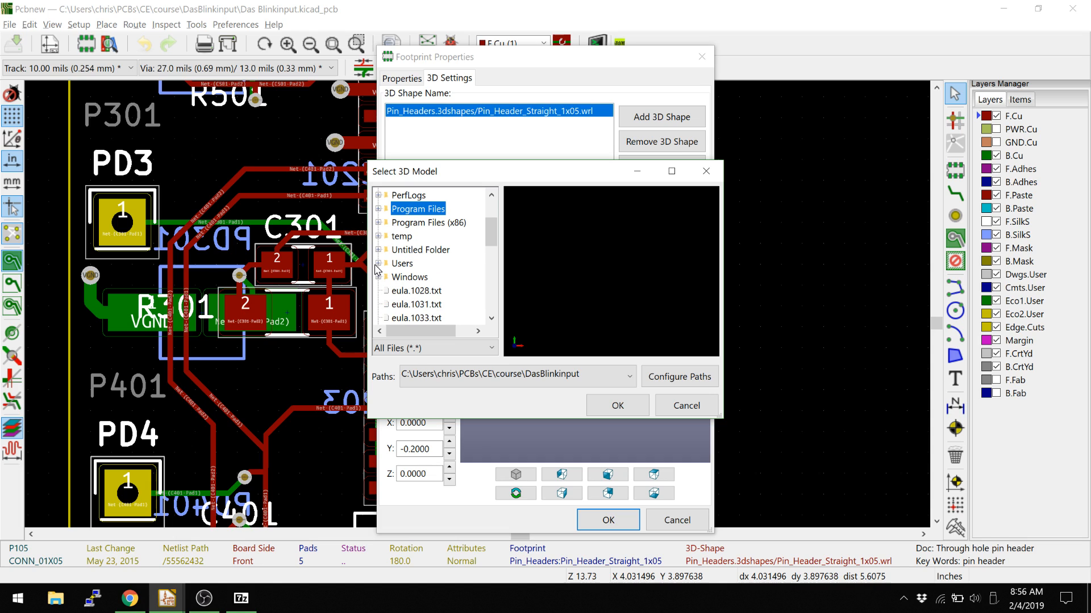
Step: Add 'Pin Header 1x5 TH Pitch 2.54mm.stp' from the Desktop as a second 3D model
click(379, 263)
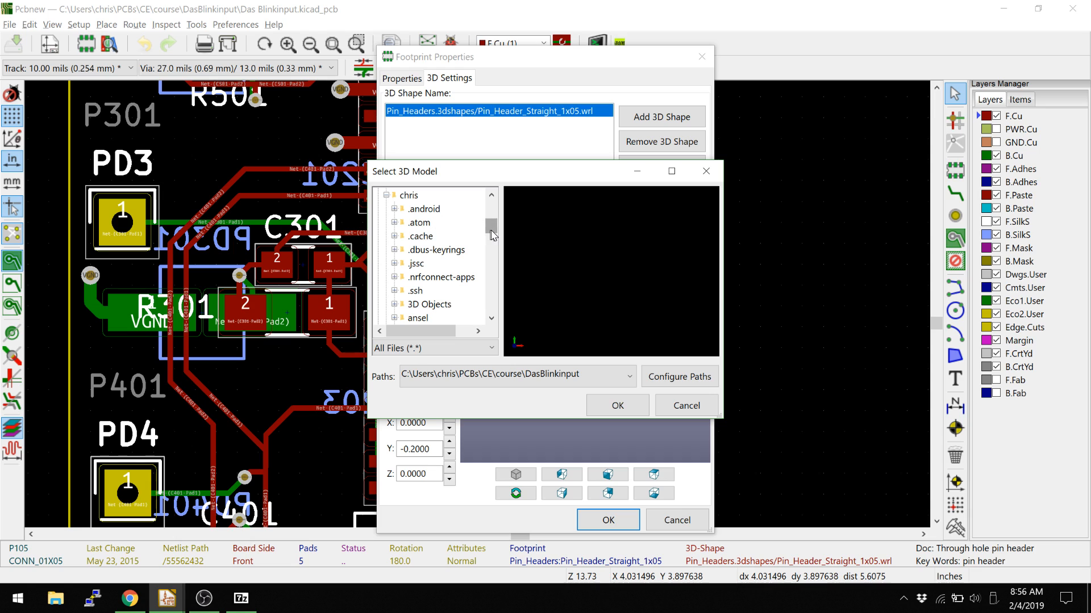
click(424, 277)
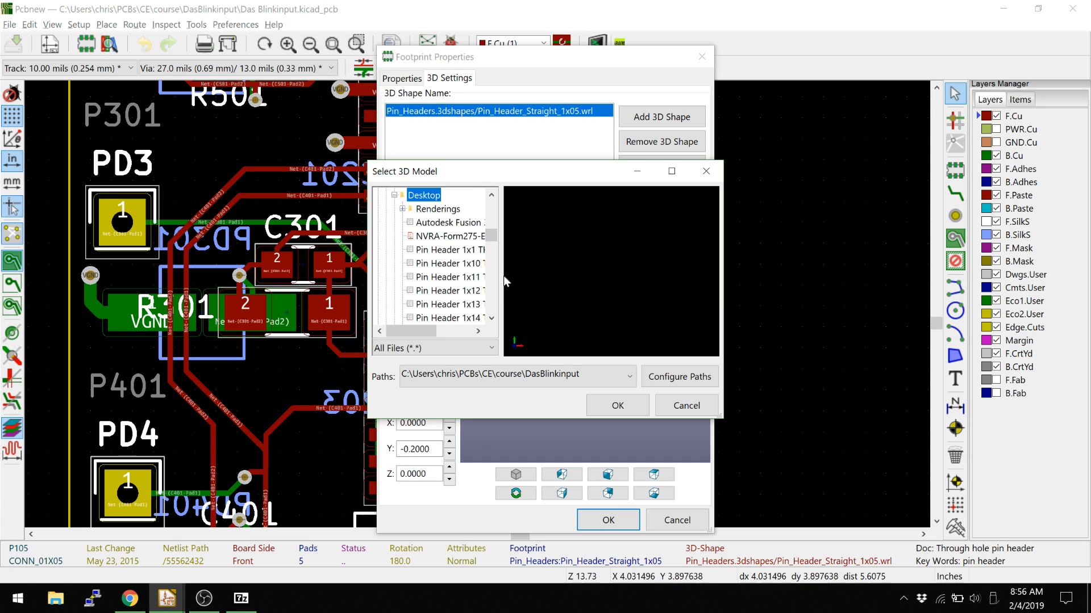
scroll(down, 3)
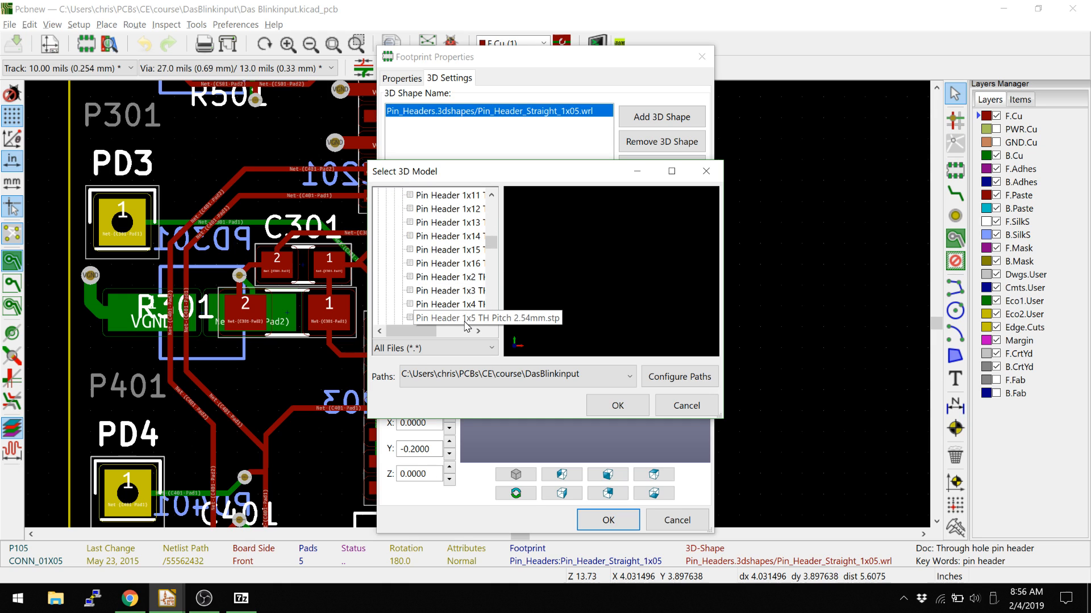
click(449, 318)
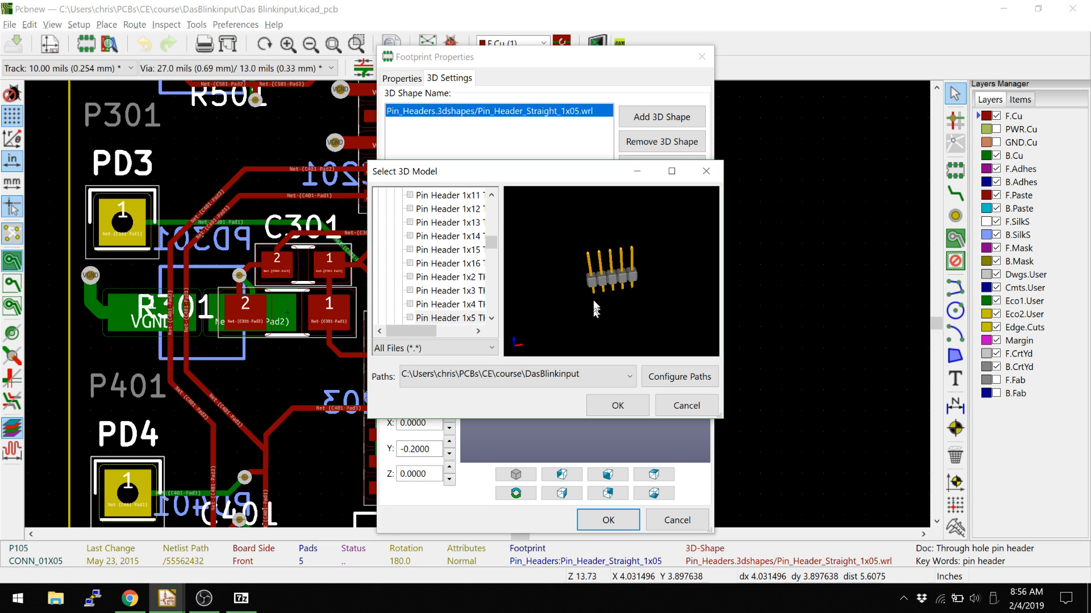
click(617, 405)
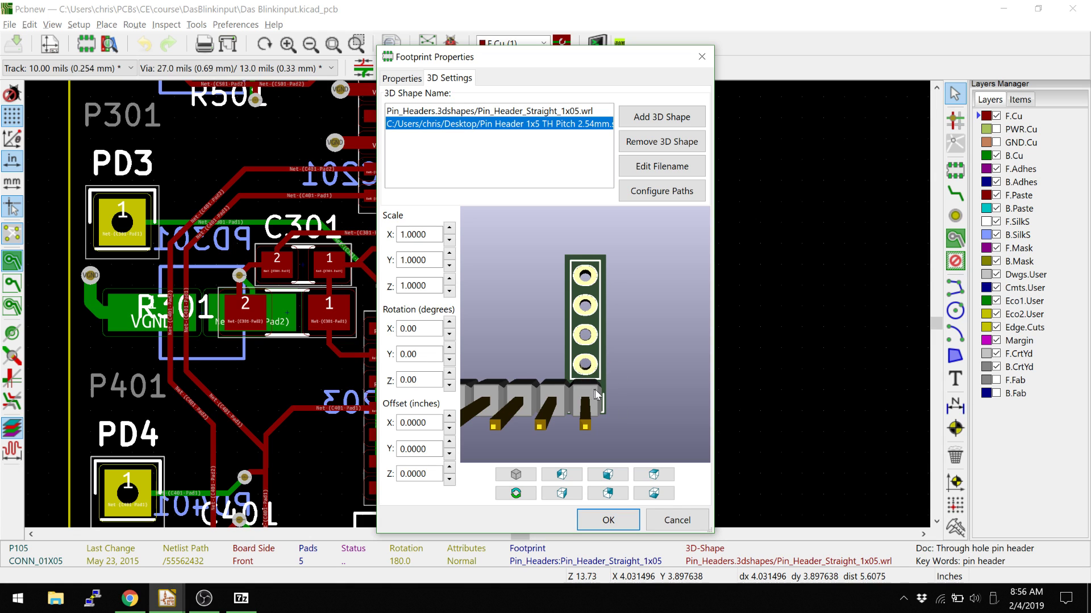
drag(595, 394, 588, 375)
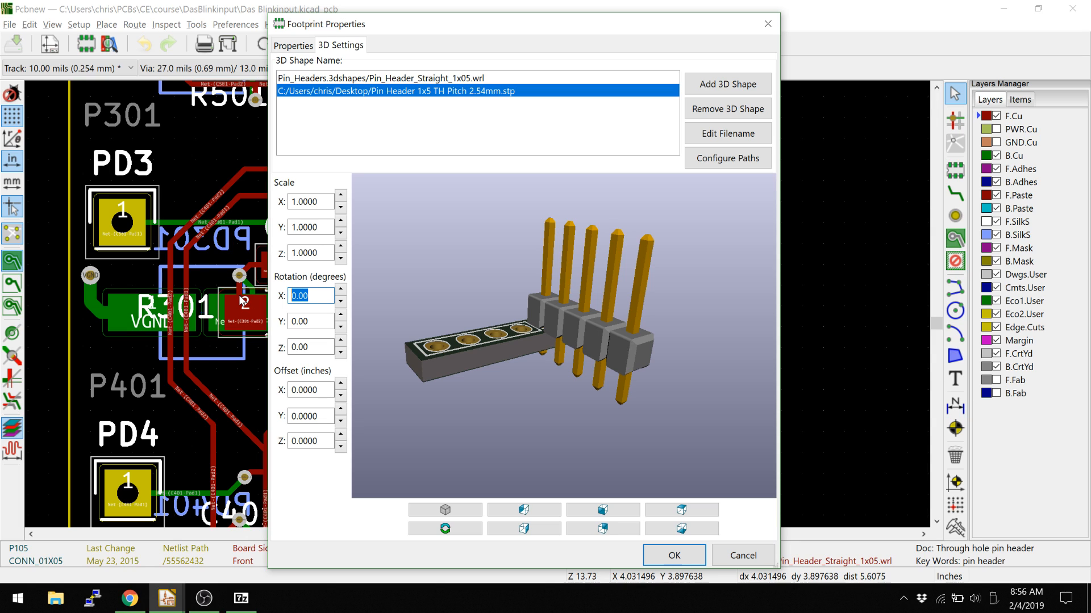
Step: Set the added header model's Z rotation to 90, check the preview, and accept
text(90)
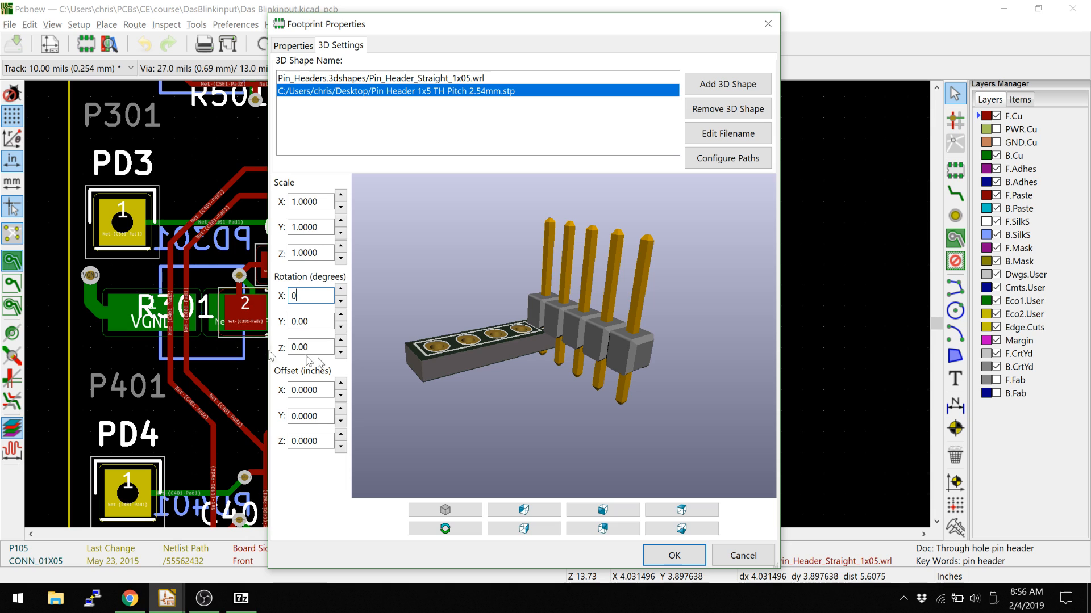
text(90)
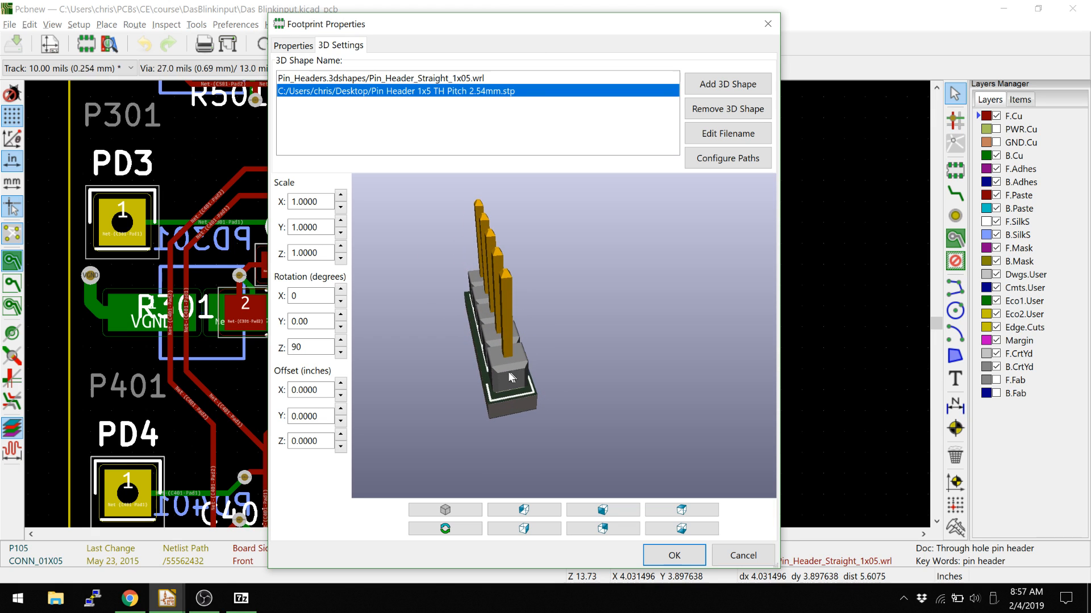
mouse_move(510, 347)
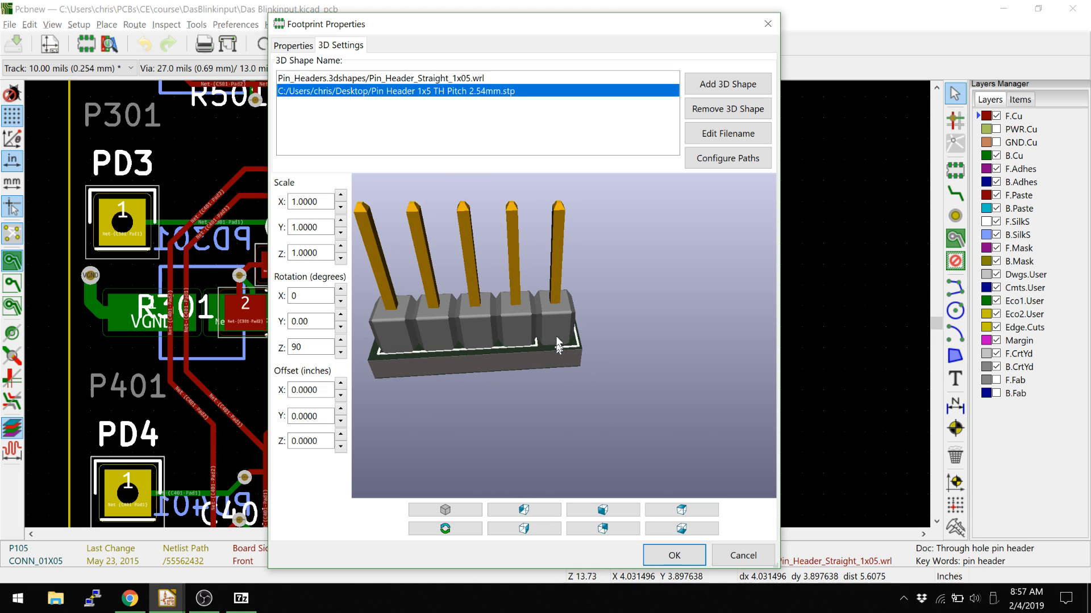
mouse_move(564, 274)
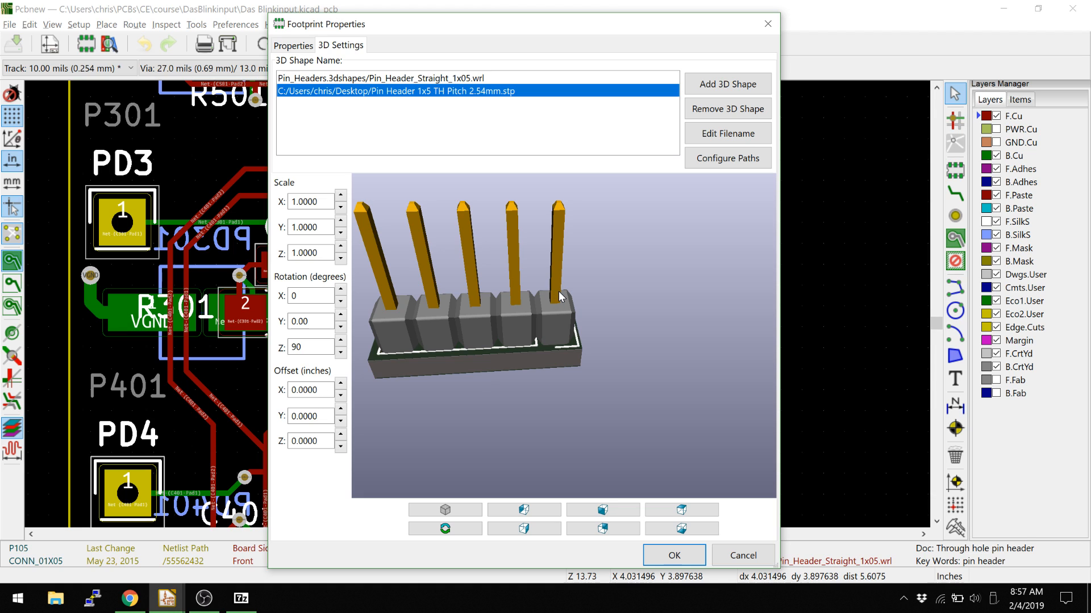
mouse_move(497, 365)
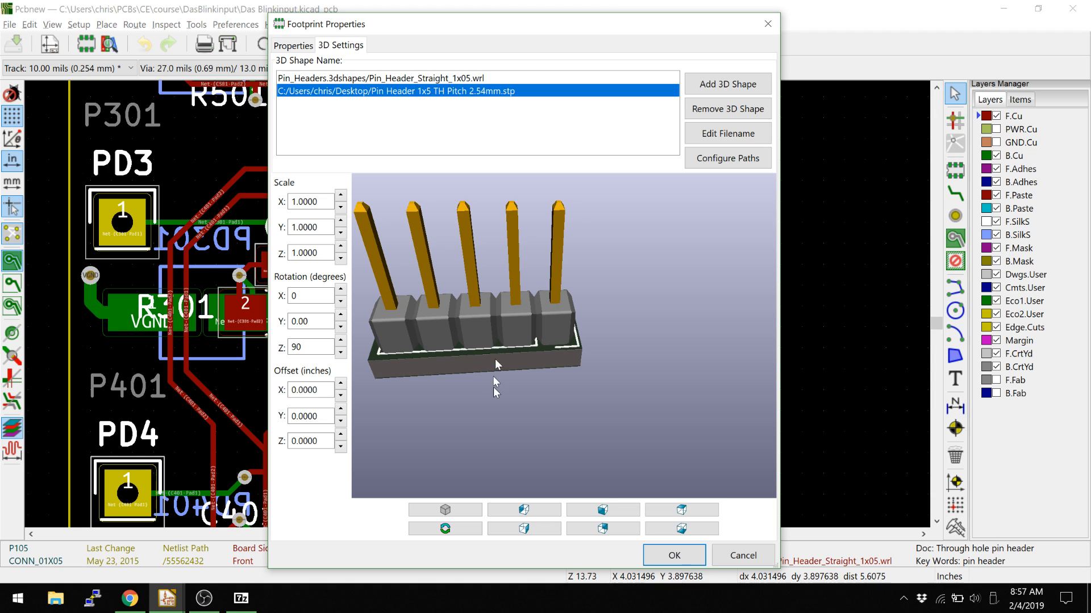
drag(498, 365, 546, 340)
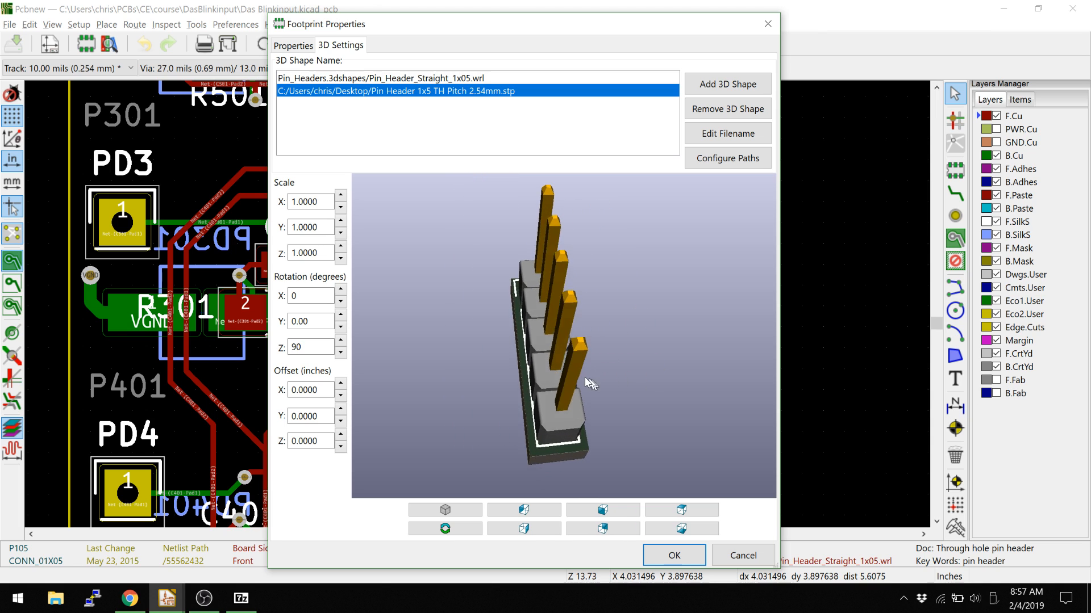
click(674, 555)
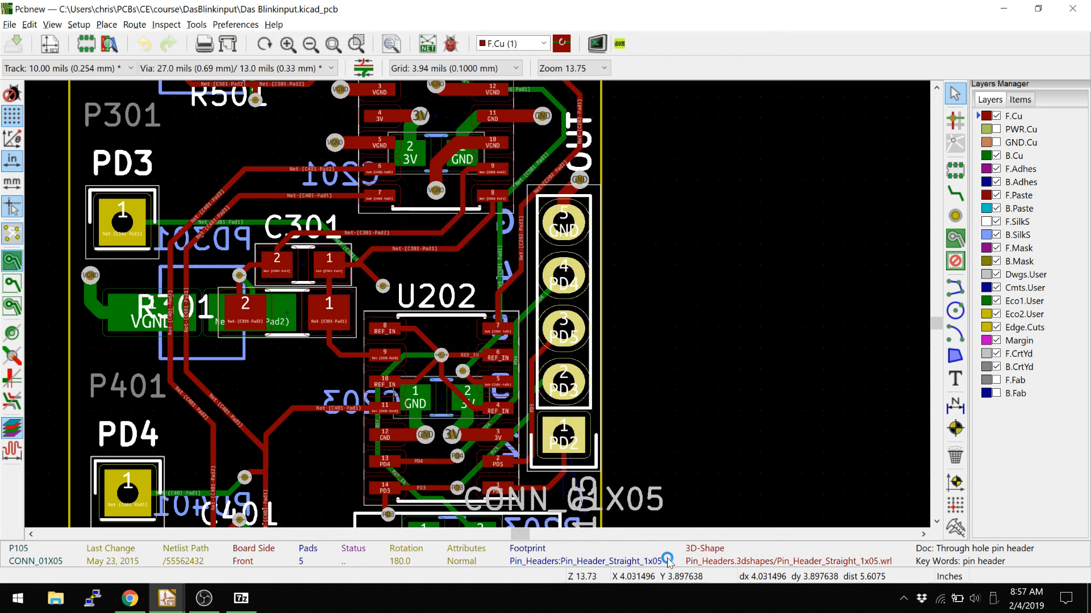
Step: Bring up the 3D Viewer and confirm its Display Options under Preferences
key(alt+tab)
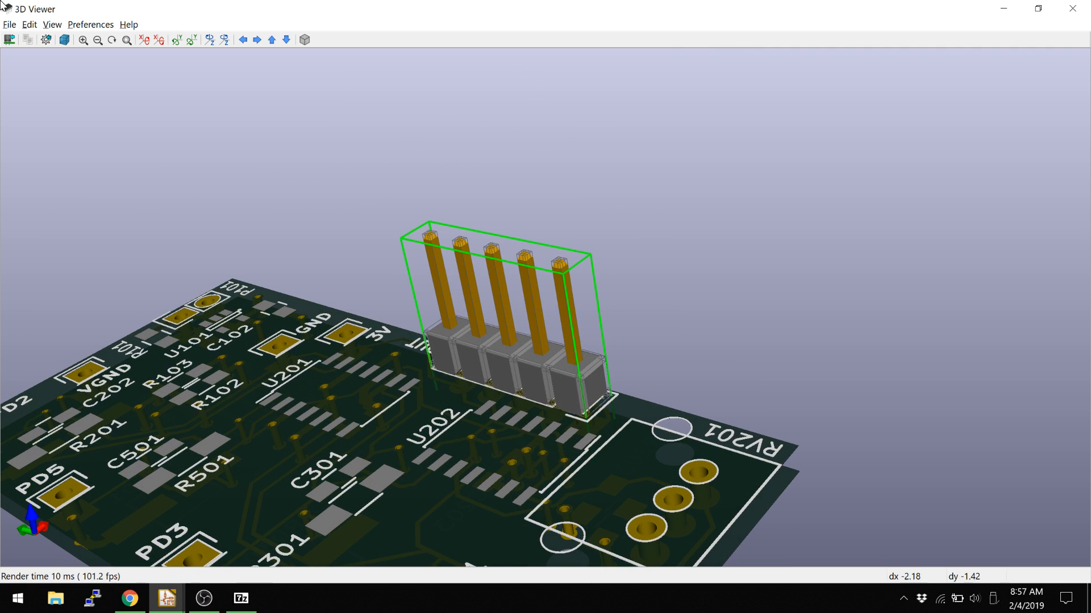
click(97, 24)
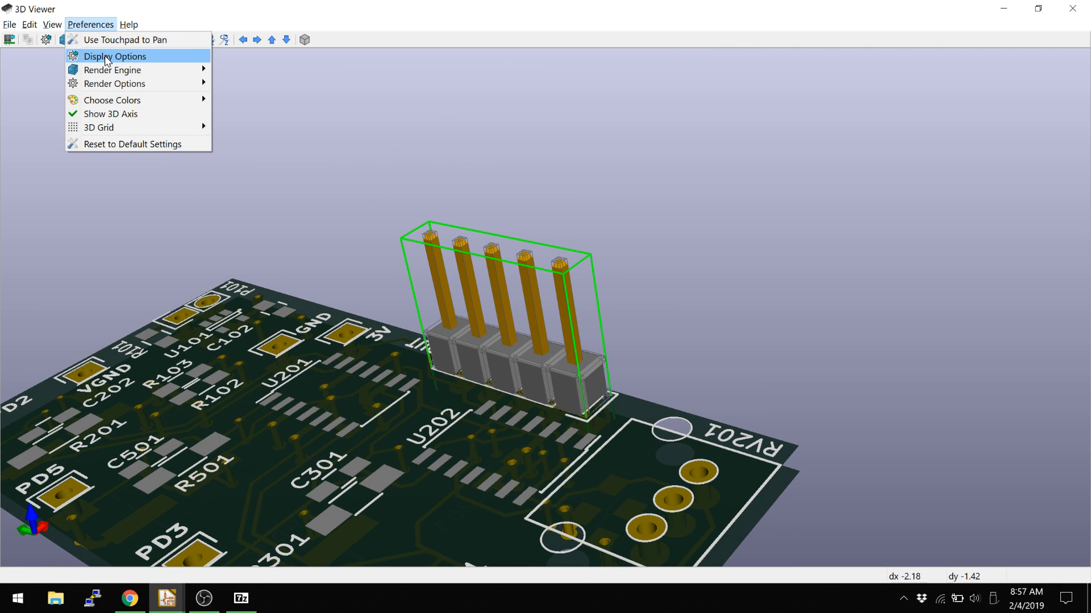
click(111, 57)
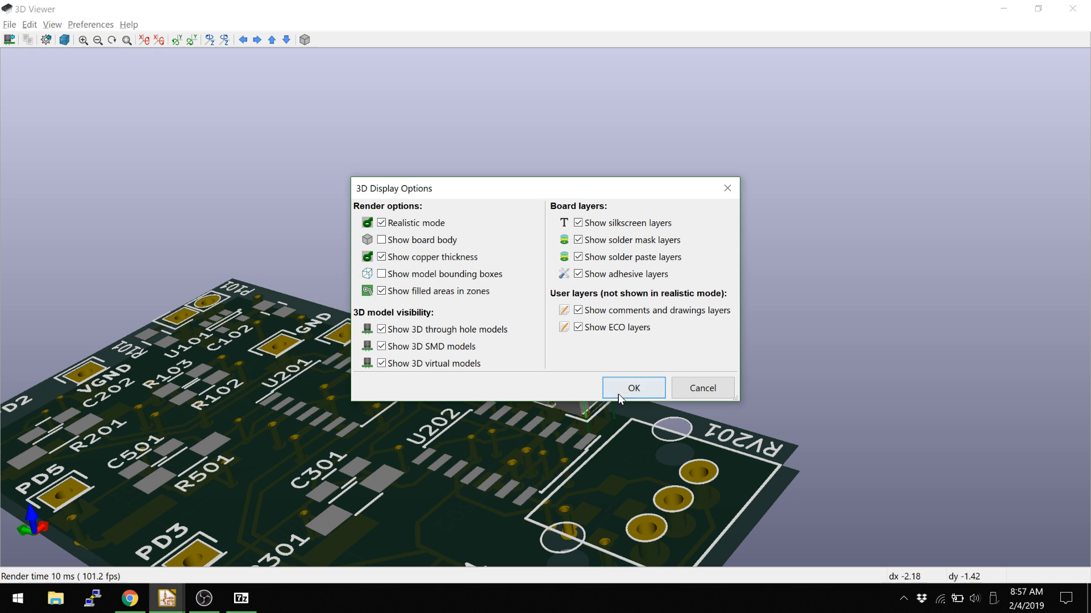
click(633, 388)
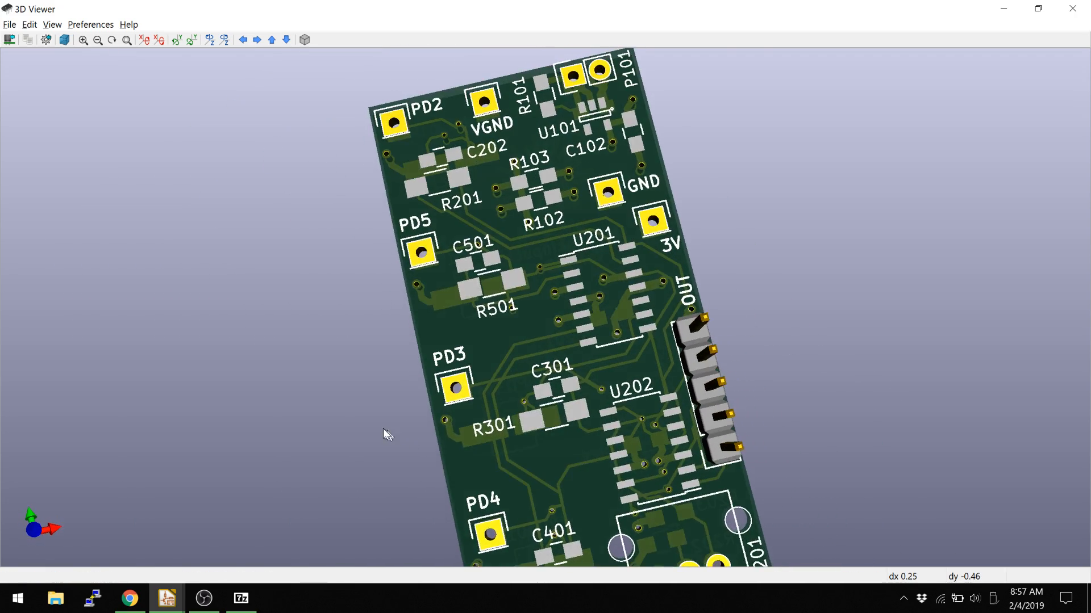
drag(387, 434, 464, 350)
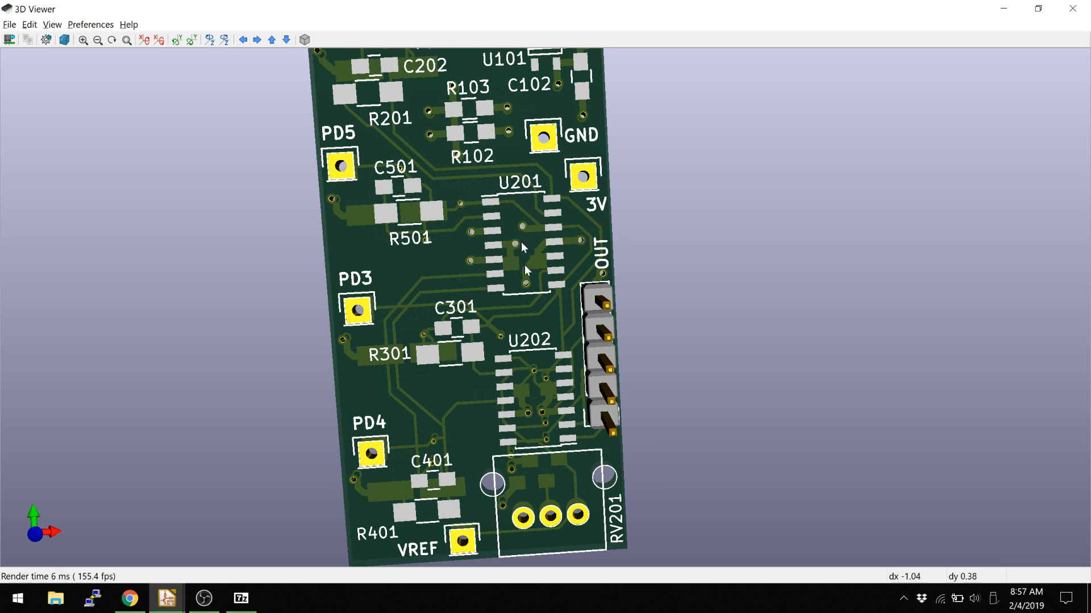
mouse_move(501, 248)
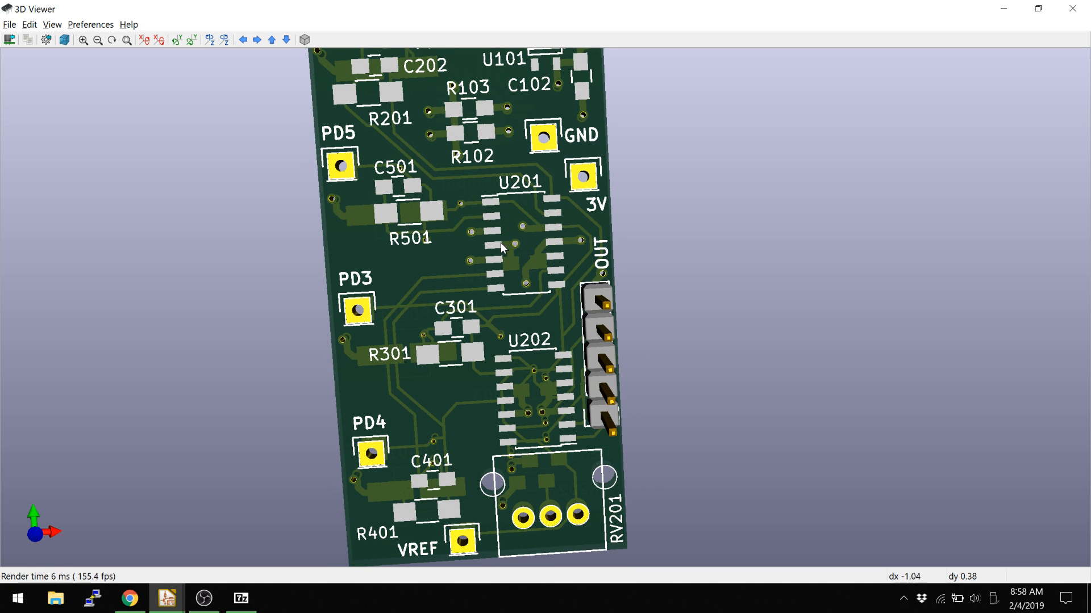
mouse_move(517, 245)
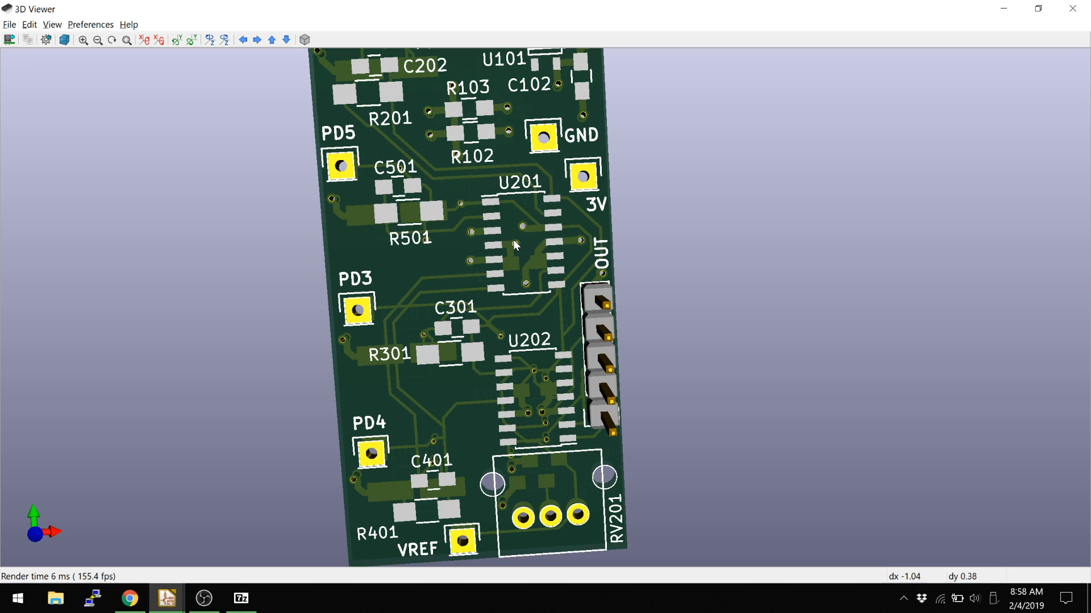
mouse_move(571, 242)
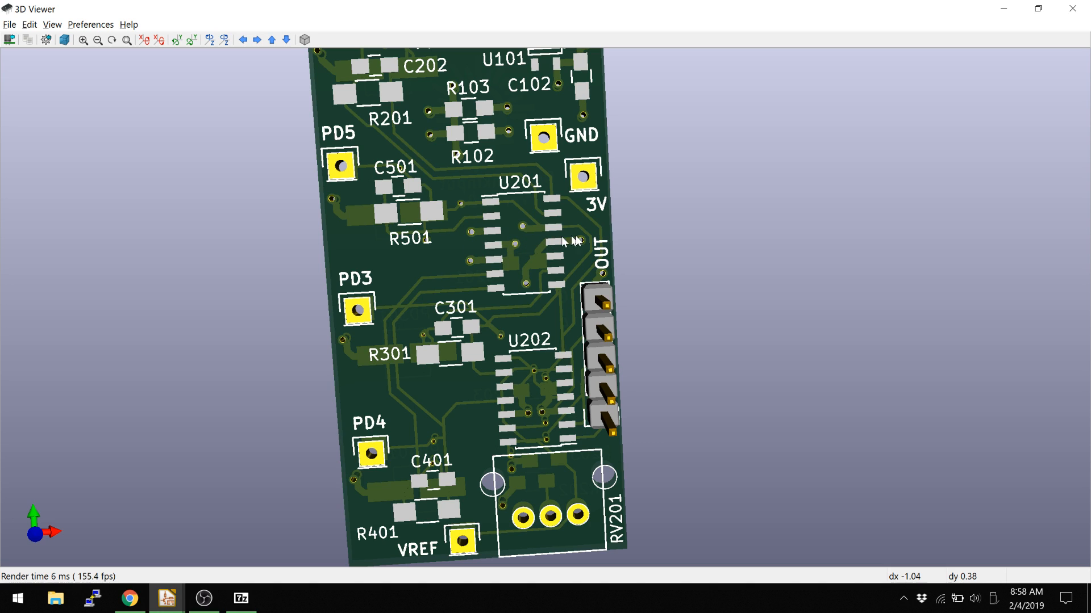
mouse_move(501, 241)
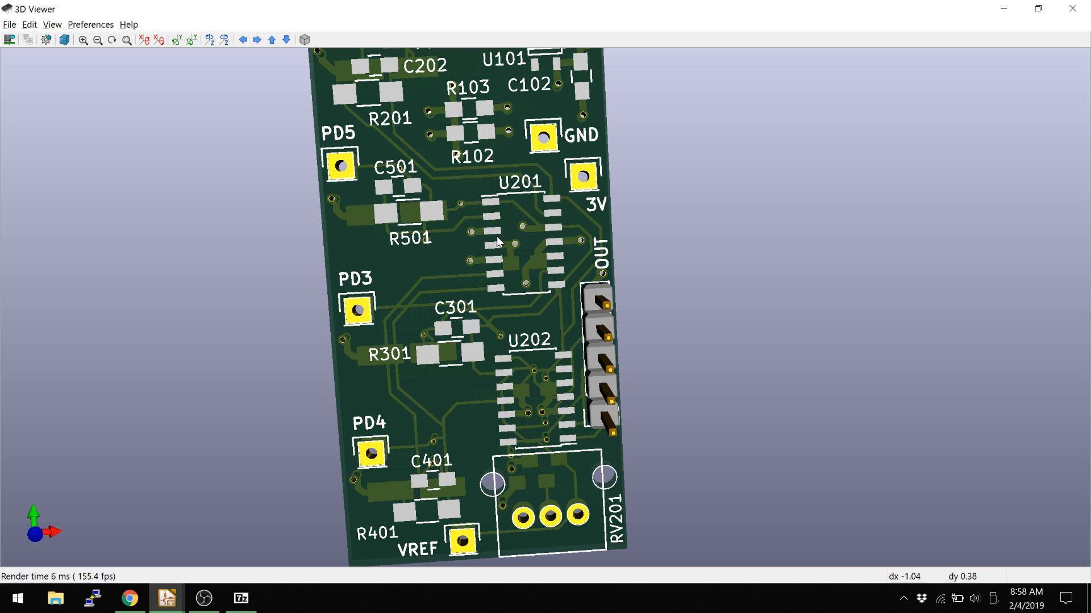
mouse_move(502, 256)
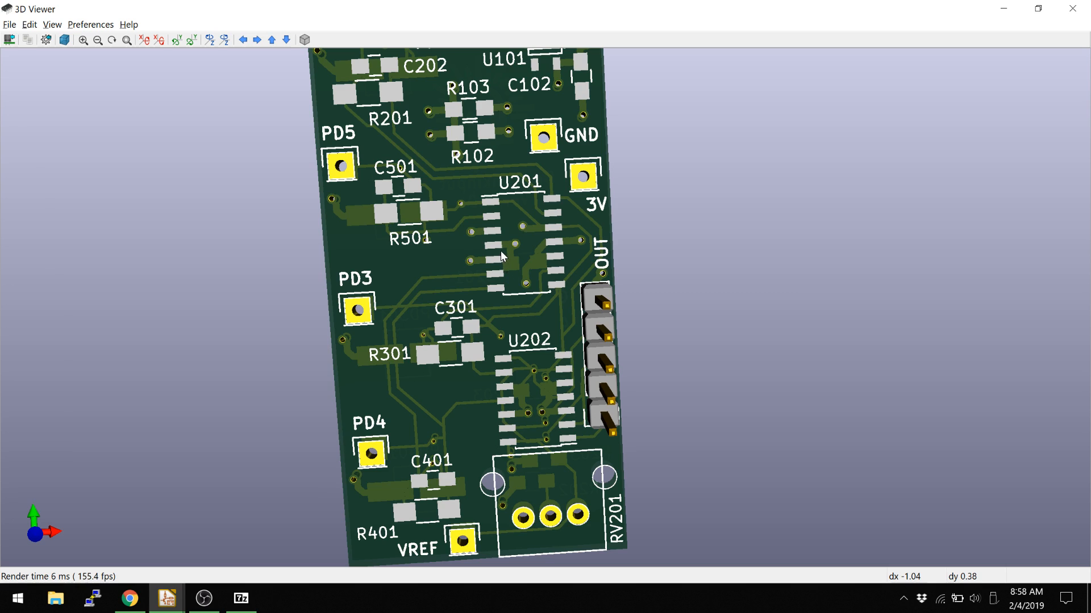
mouse_move(493, 267)
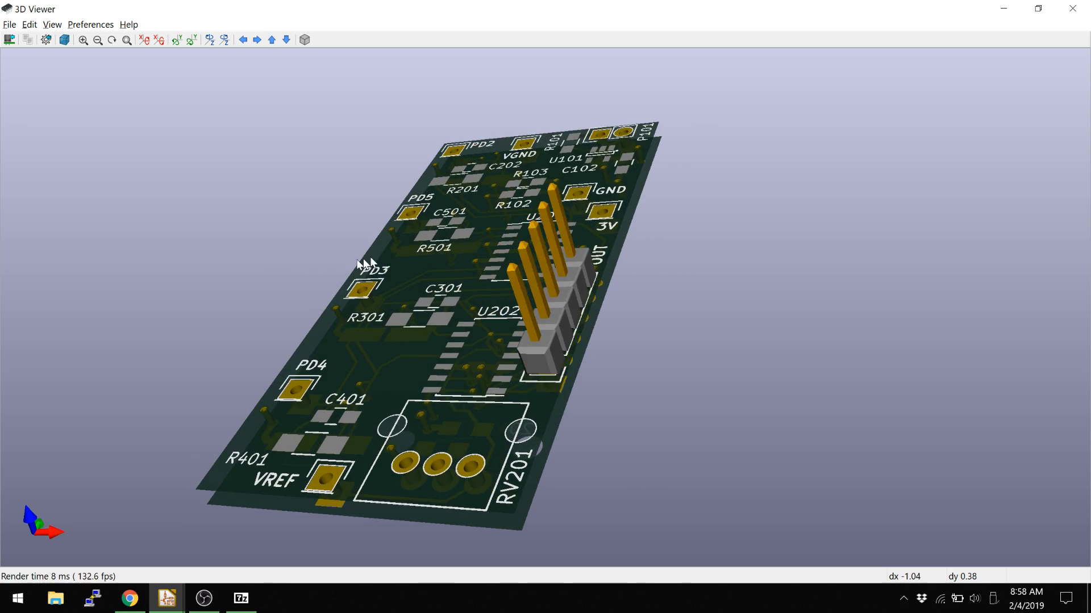
drag(368, 265, 501, 239)
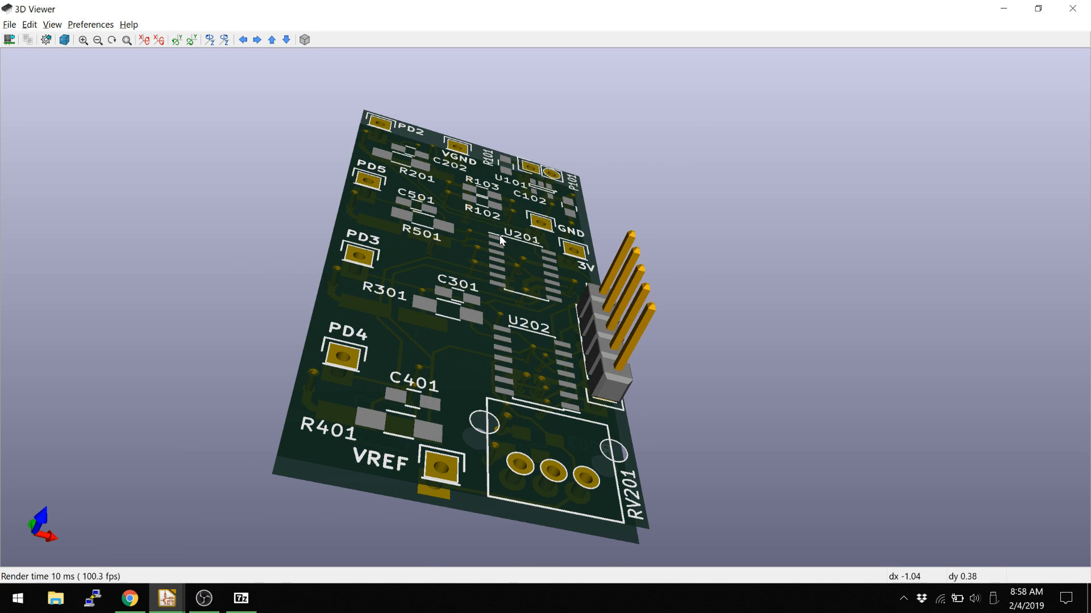